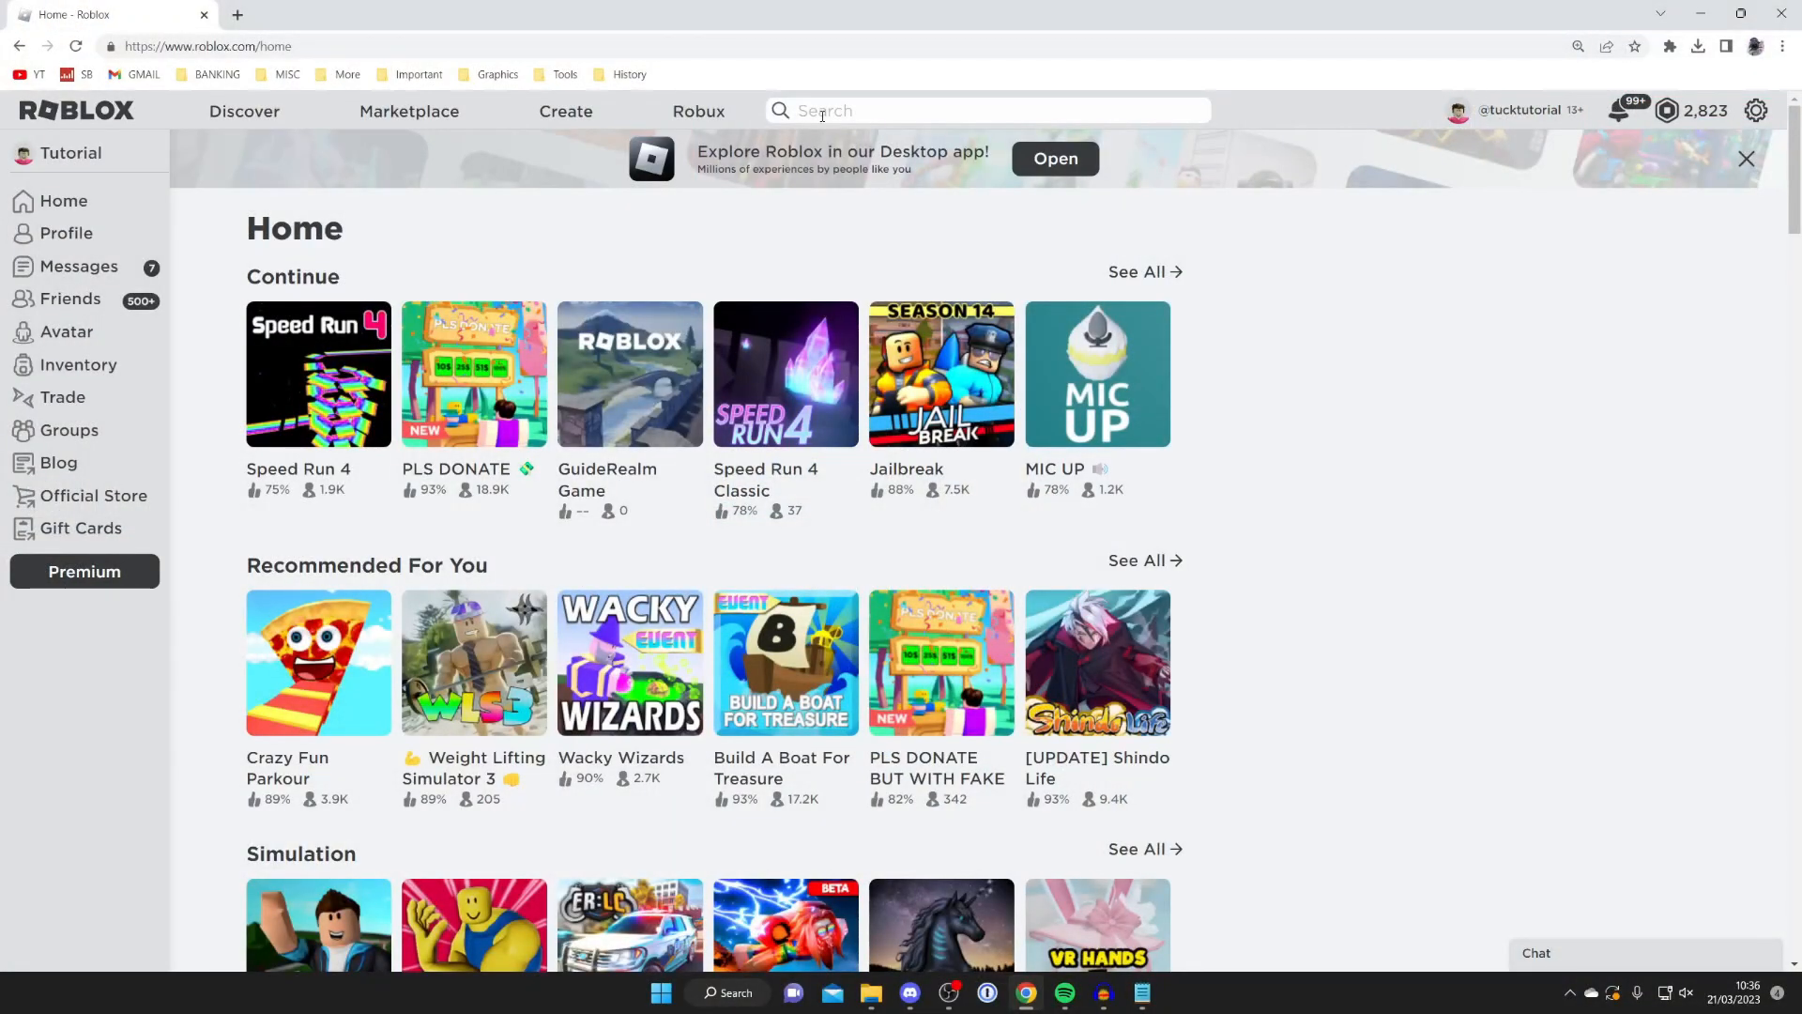
mouse_move(781, 210)
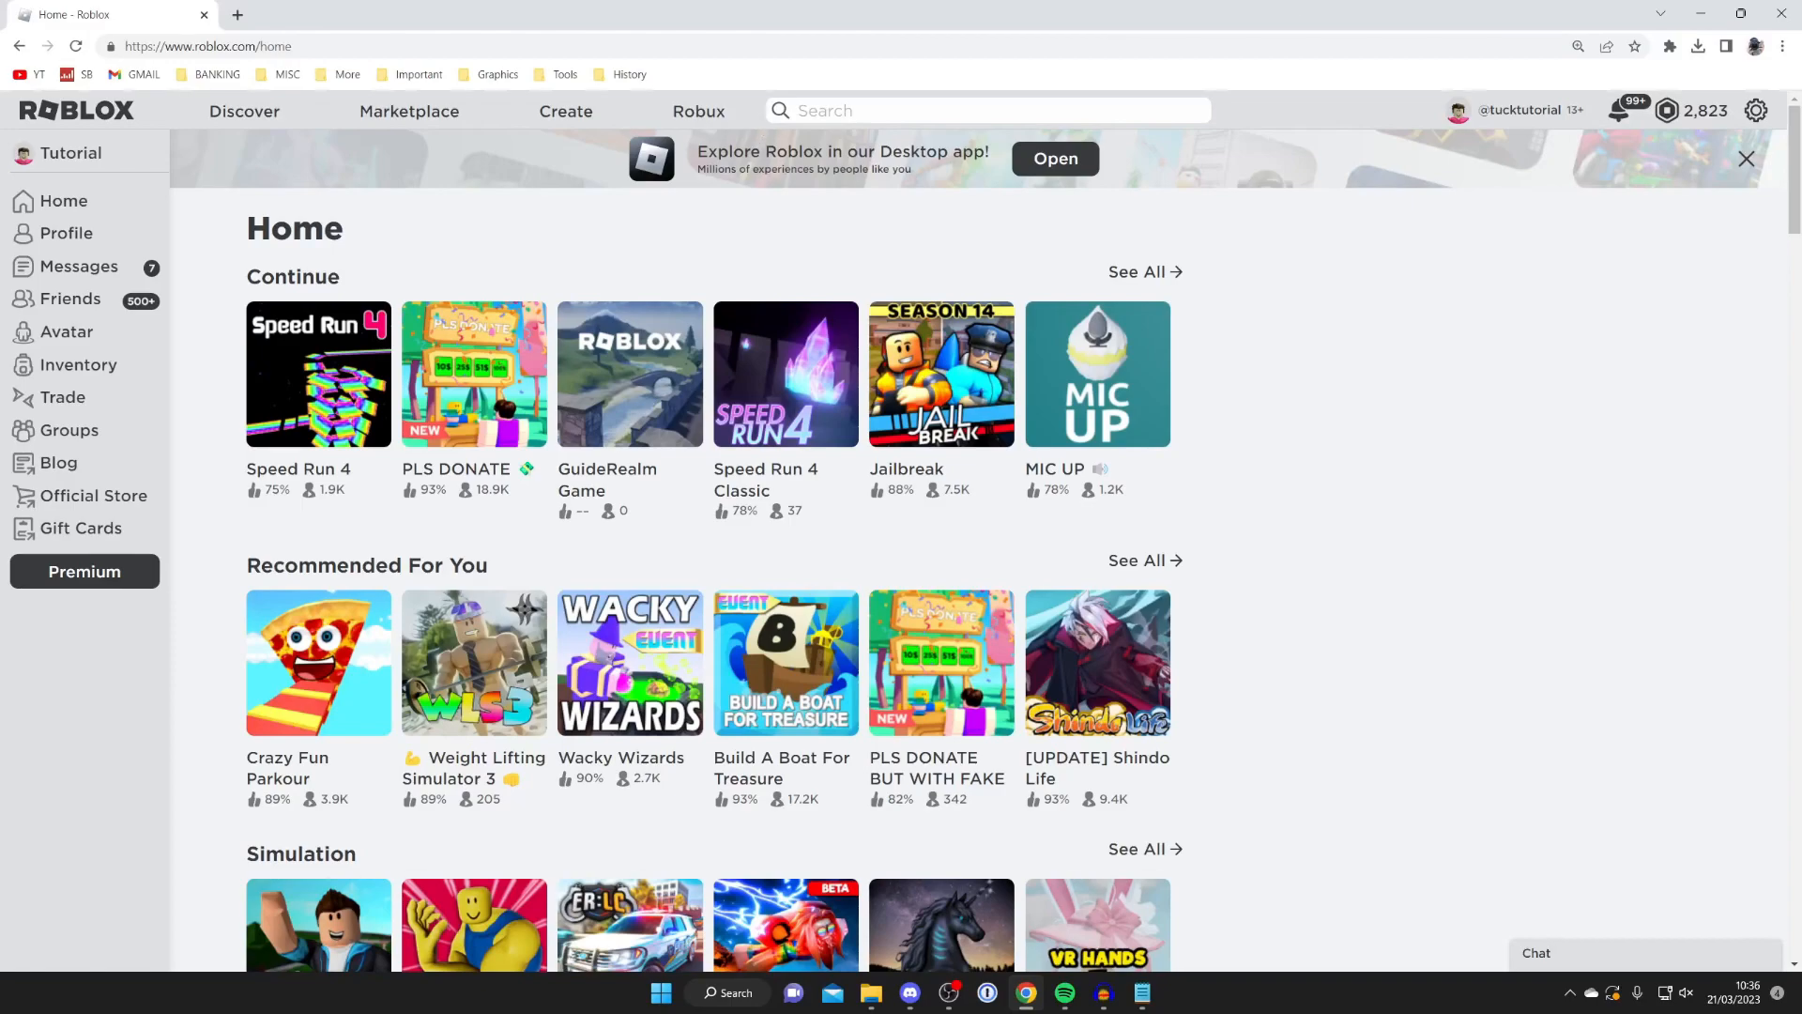
- Bring up the account options menu from the gear icon on the home page
click(1757, 111)
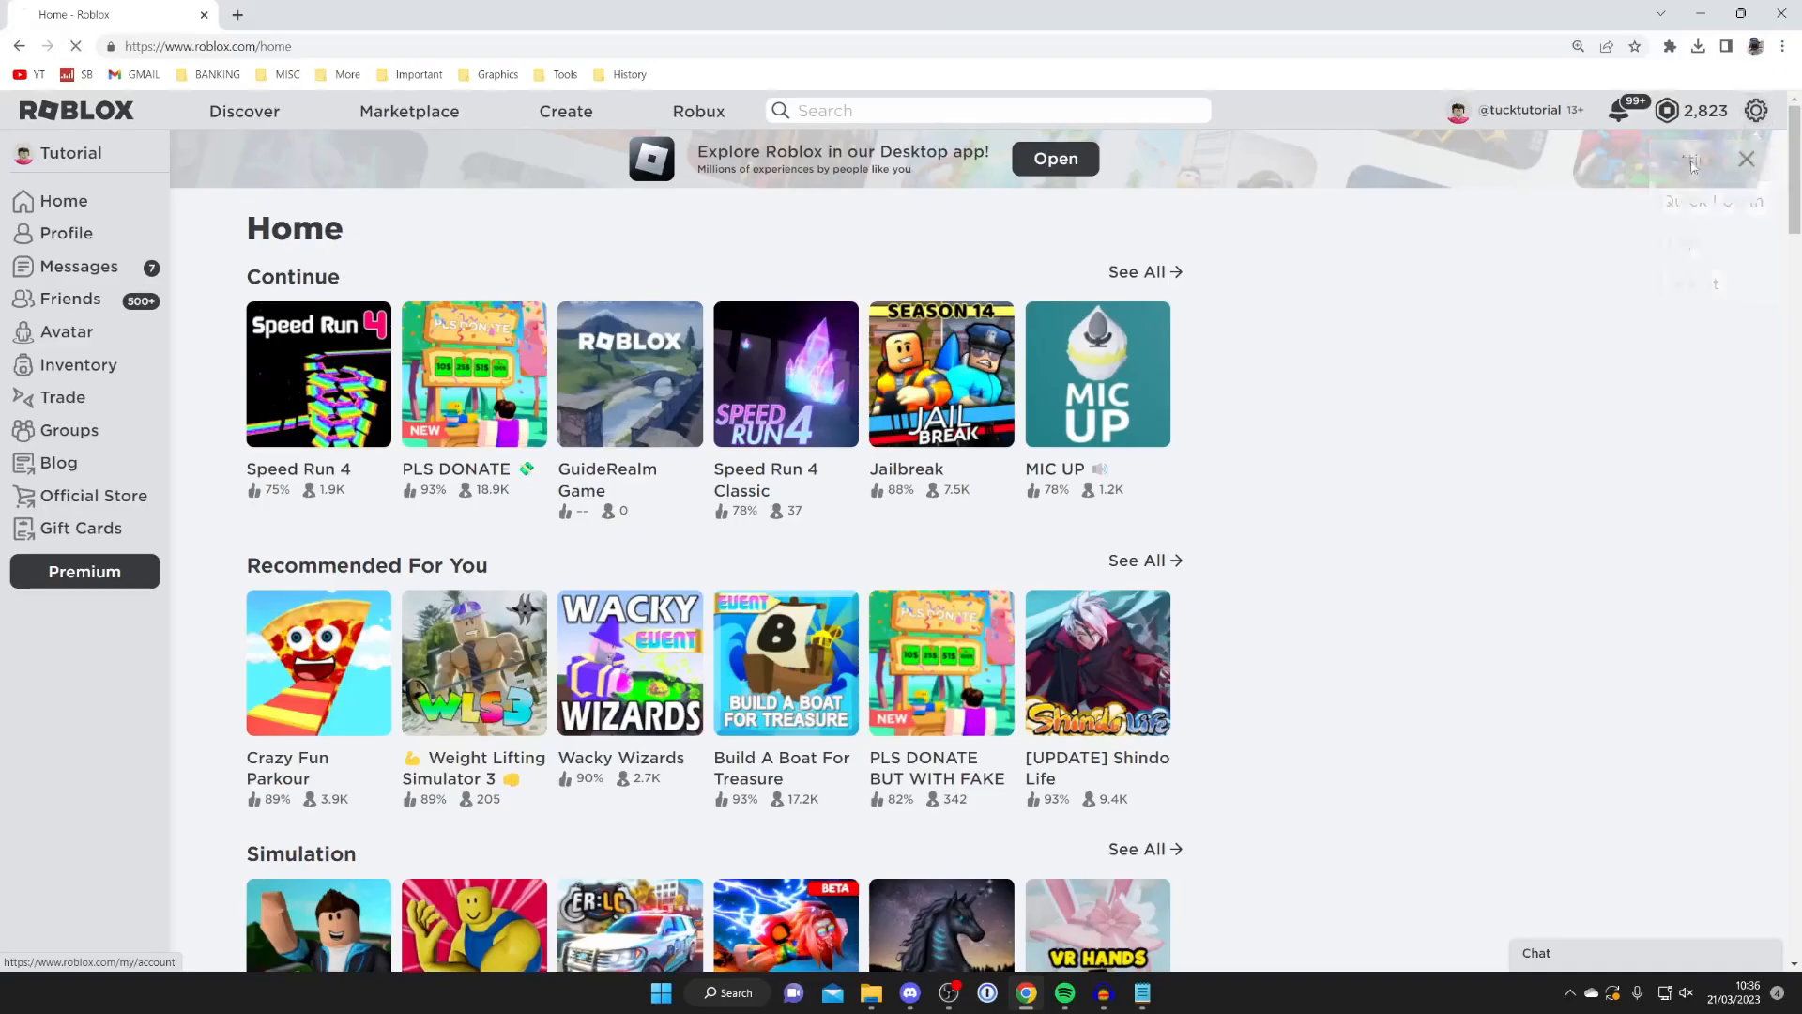
- Go to My Settings and switch to the Privacy section
click(1755, 111)
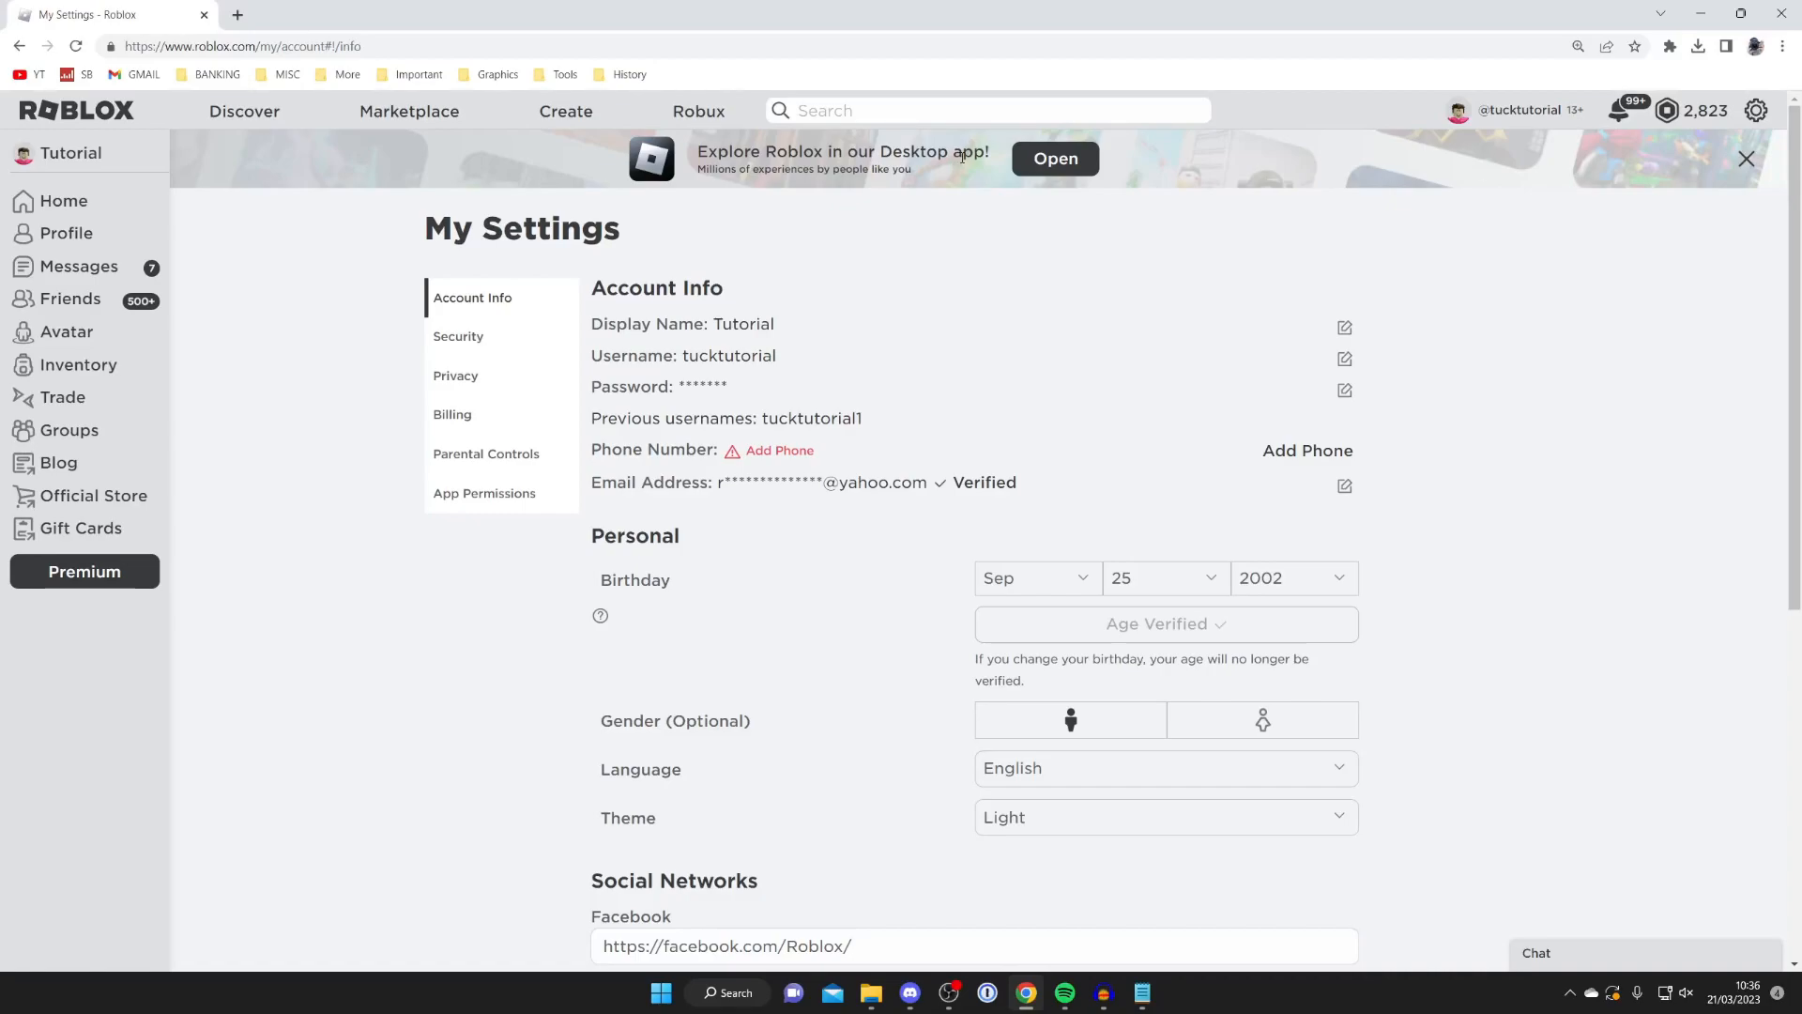
mouse_move(837, 338)
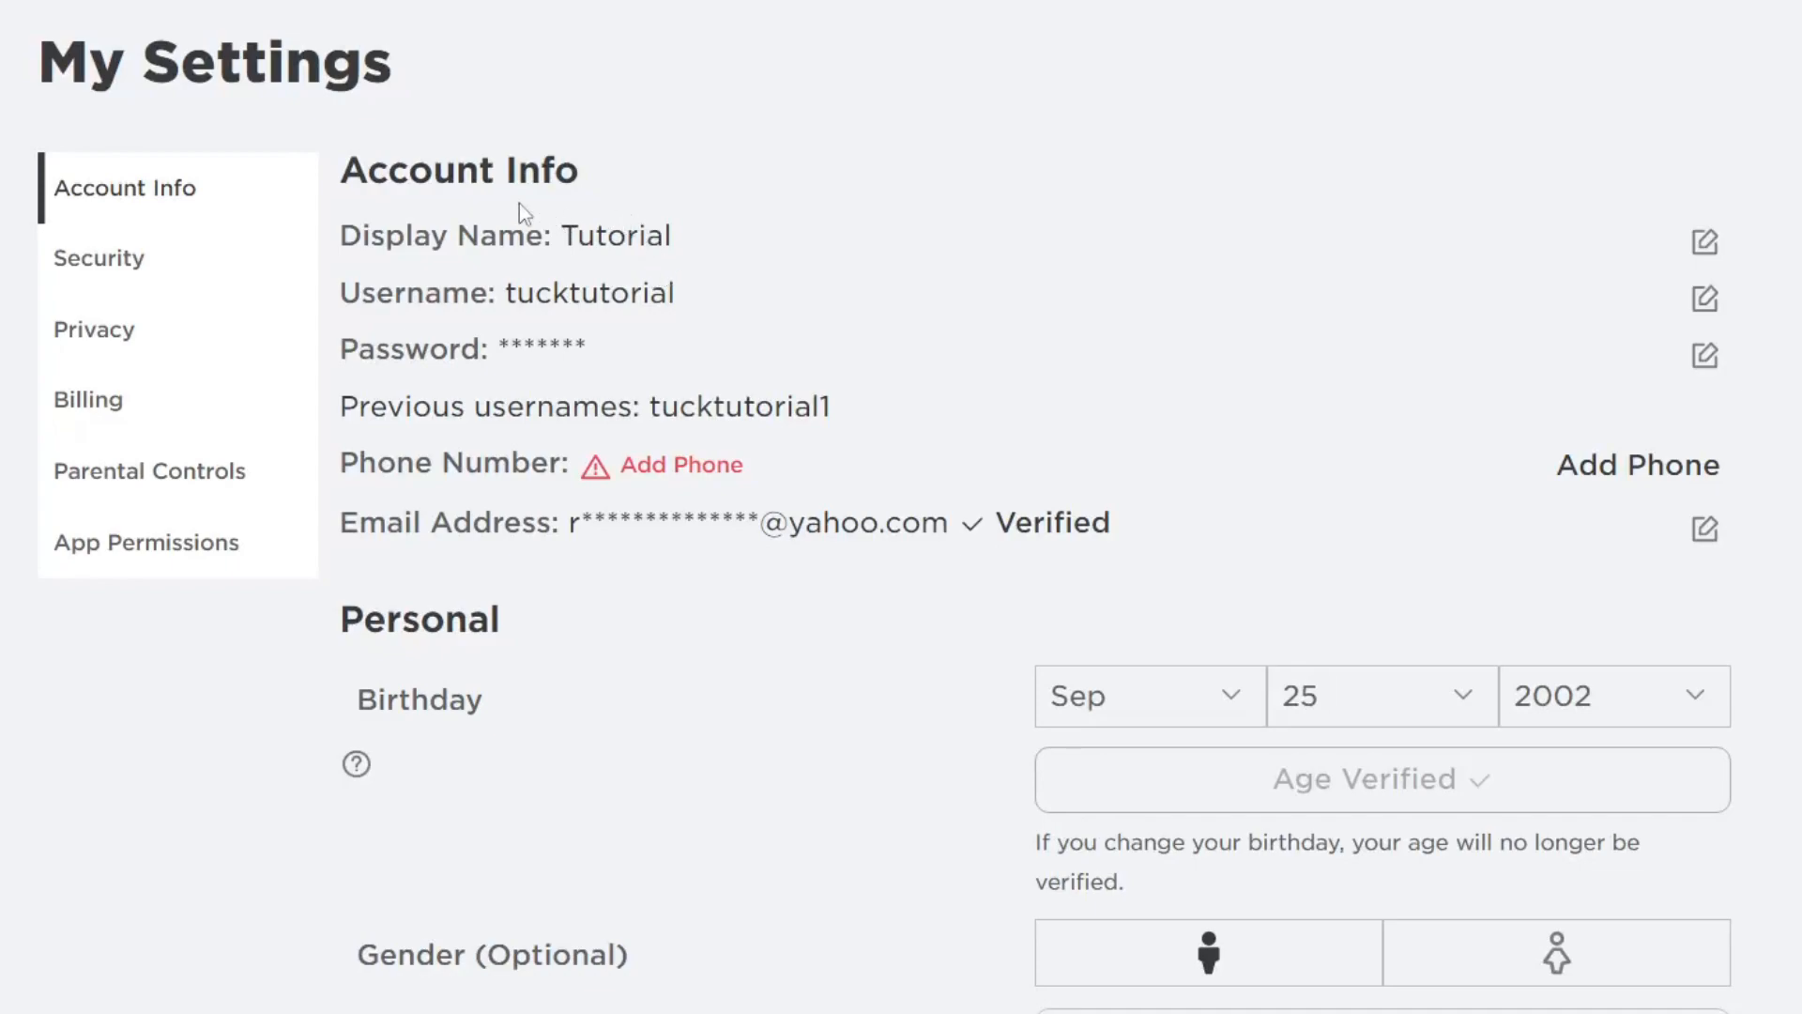
click(94, 329)
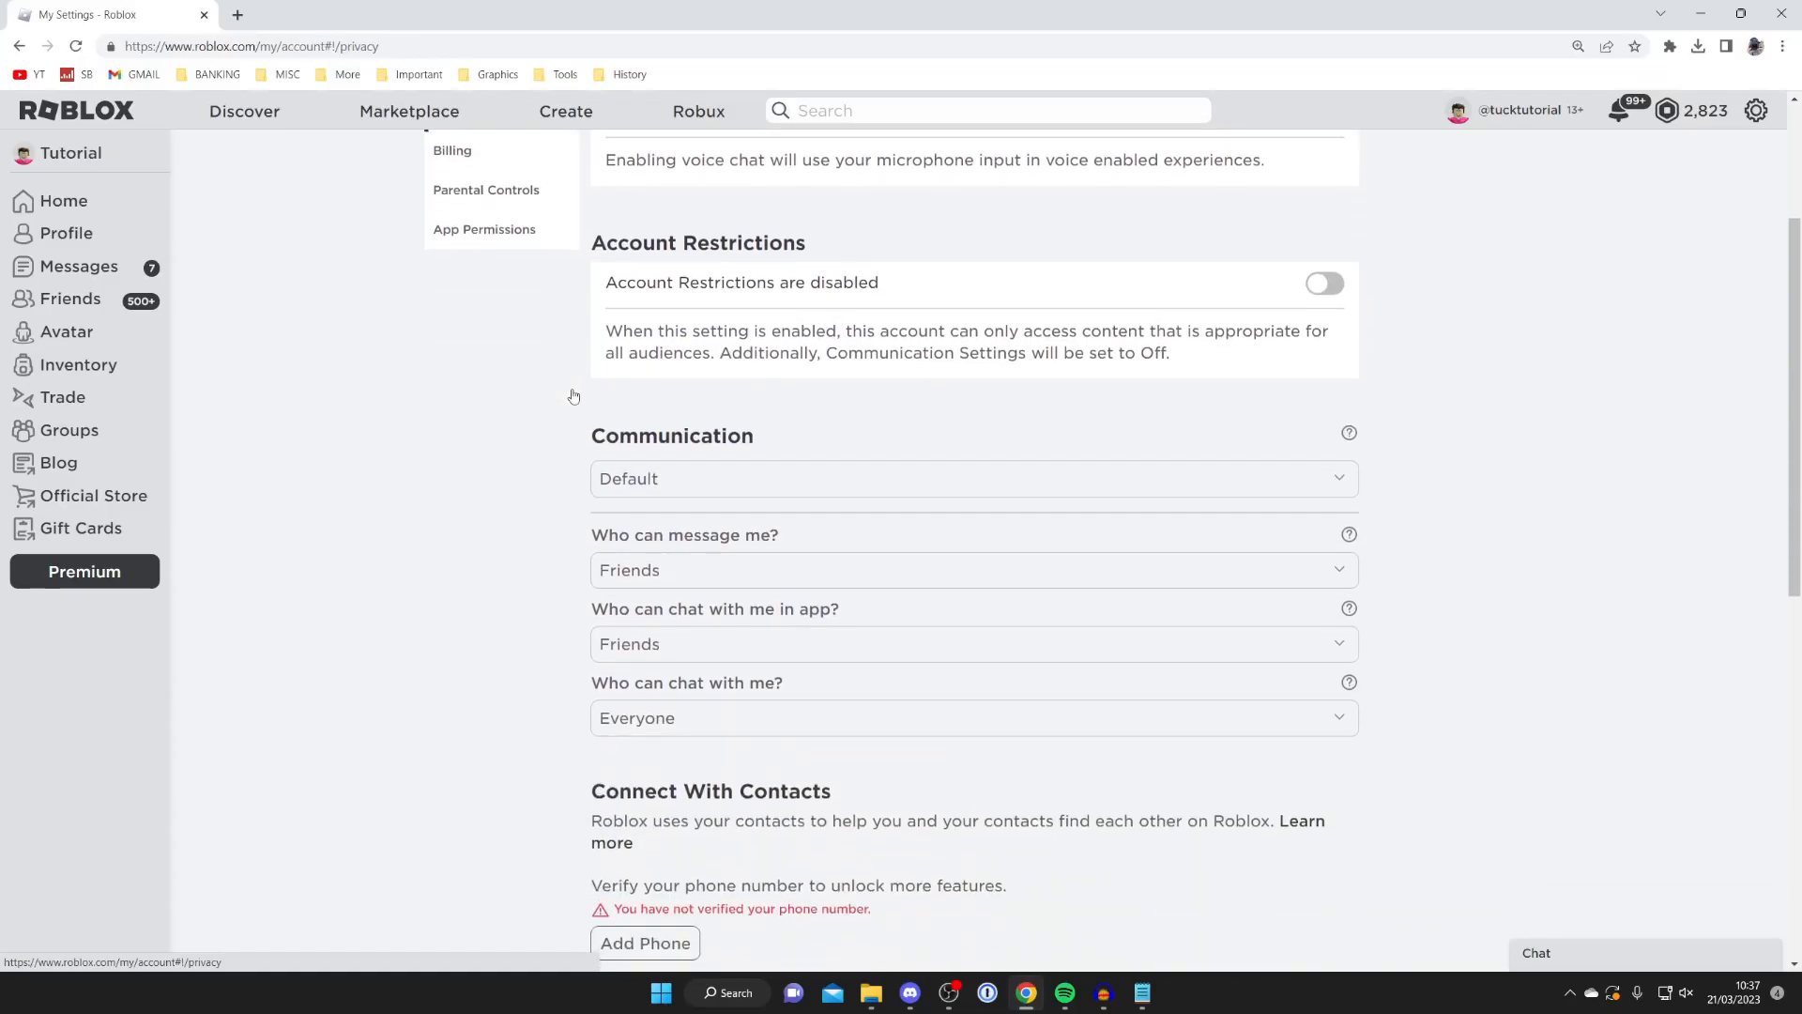
- Set messaging, in-app chat and chat under Communication to No one
scroll(down, 3)
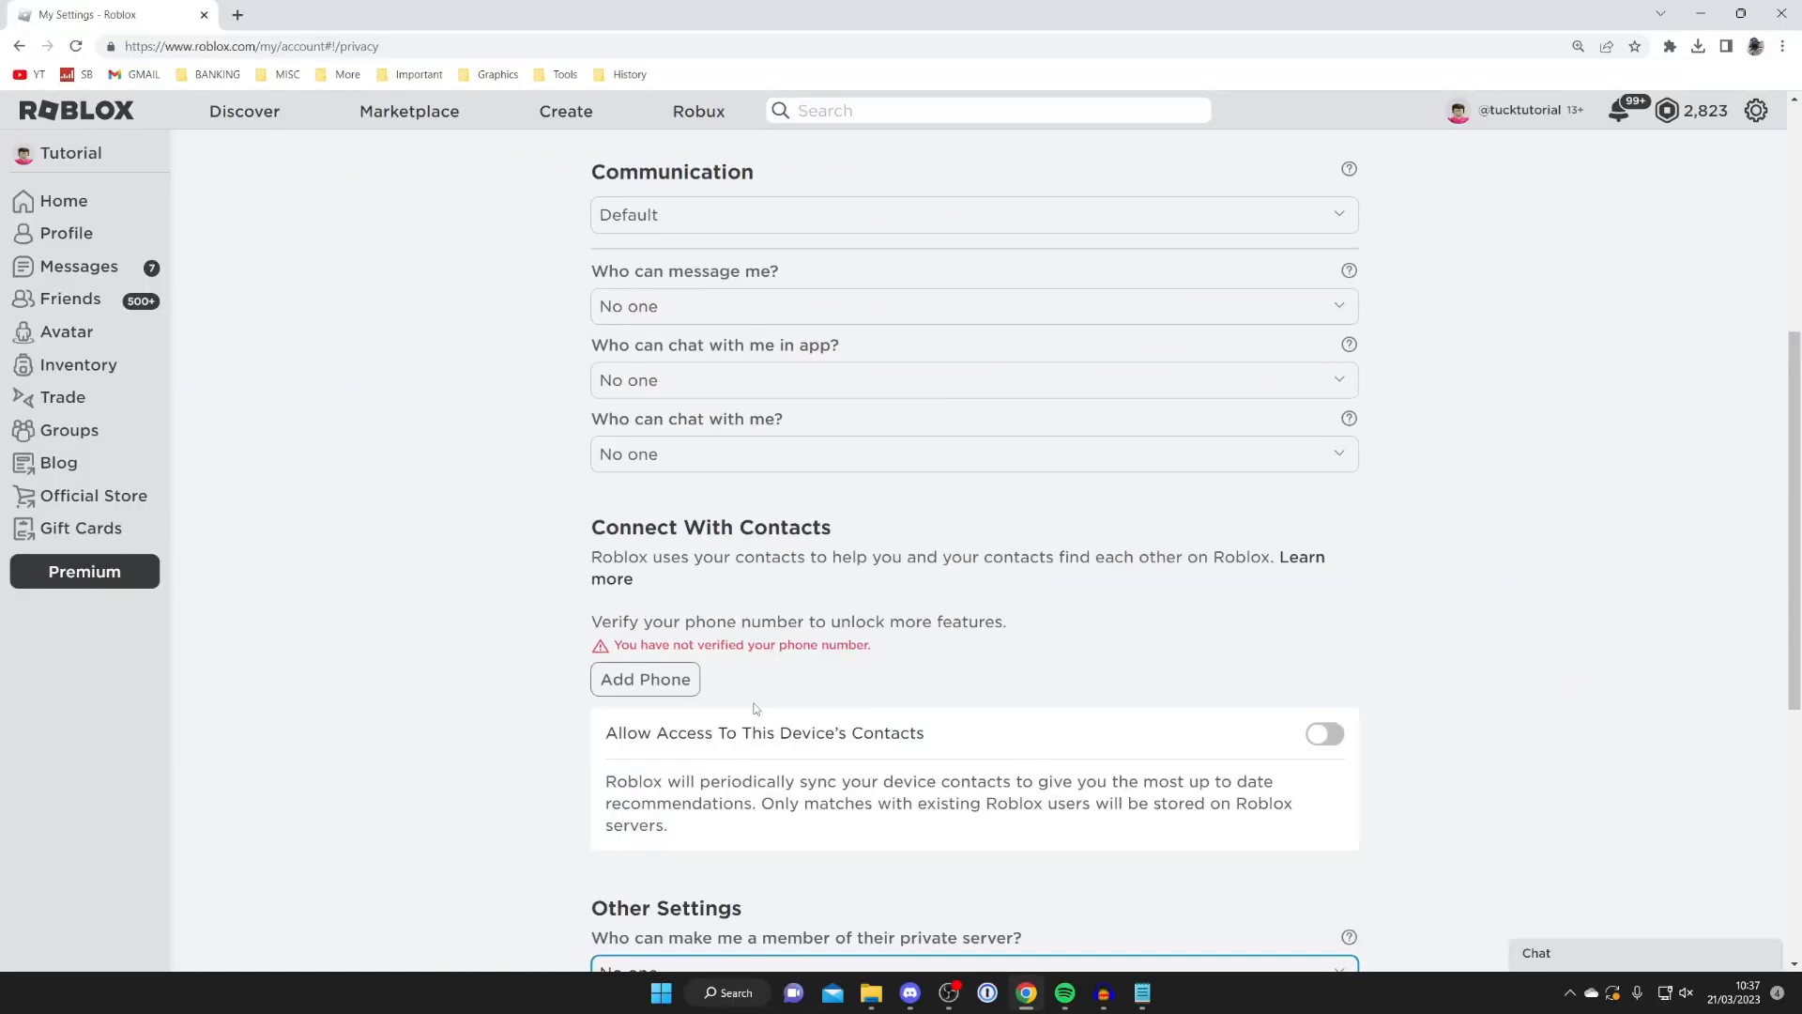
scroll(up, 3)
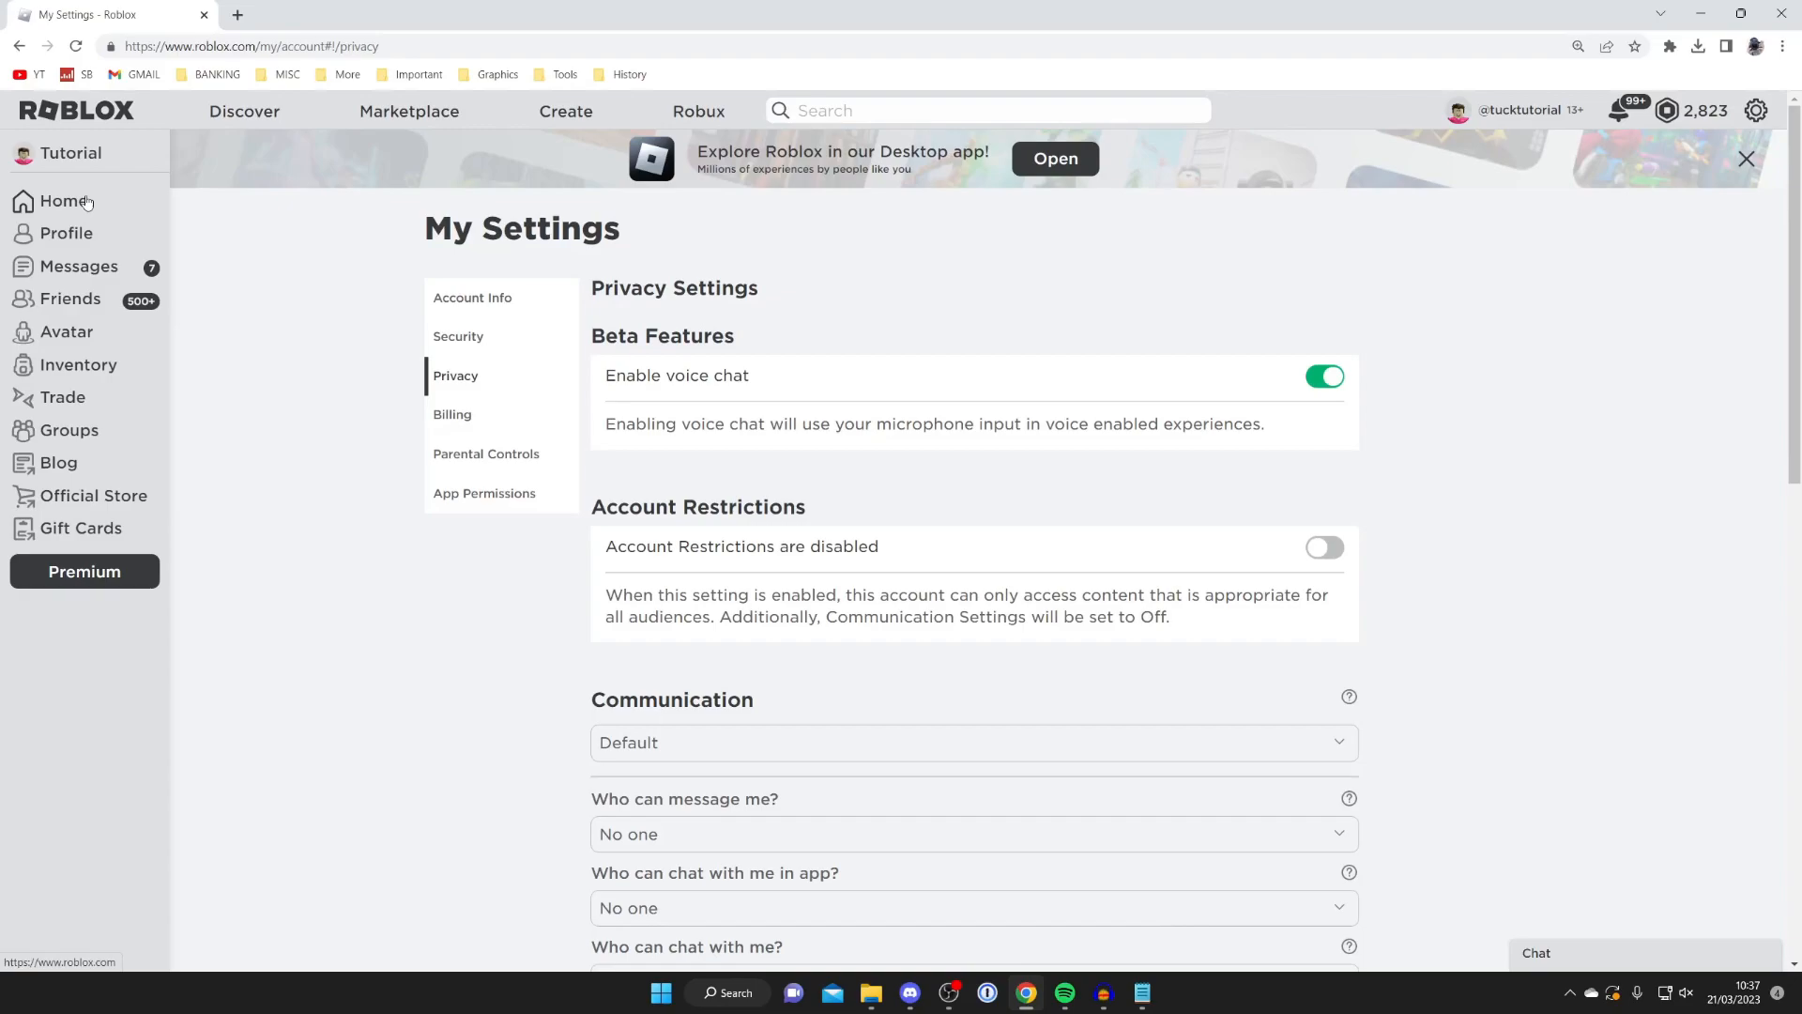
- Return to Home and search for guiderealmvideos in the top search bar
click(64, 201)
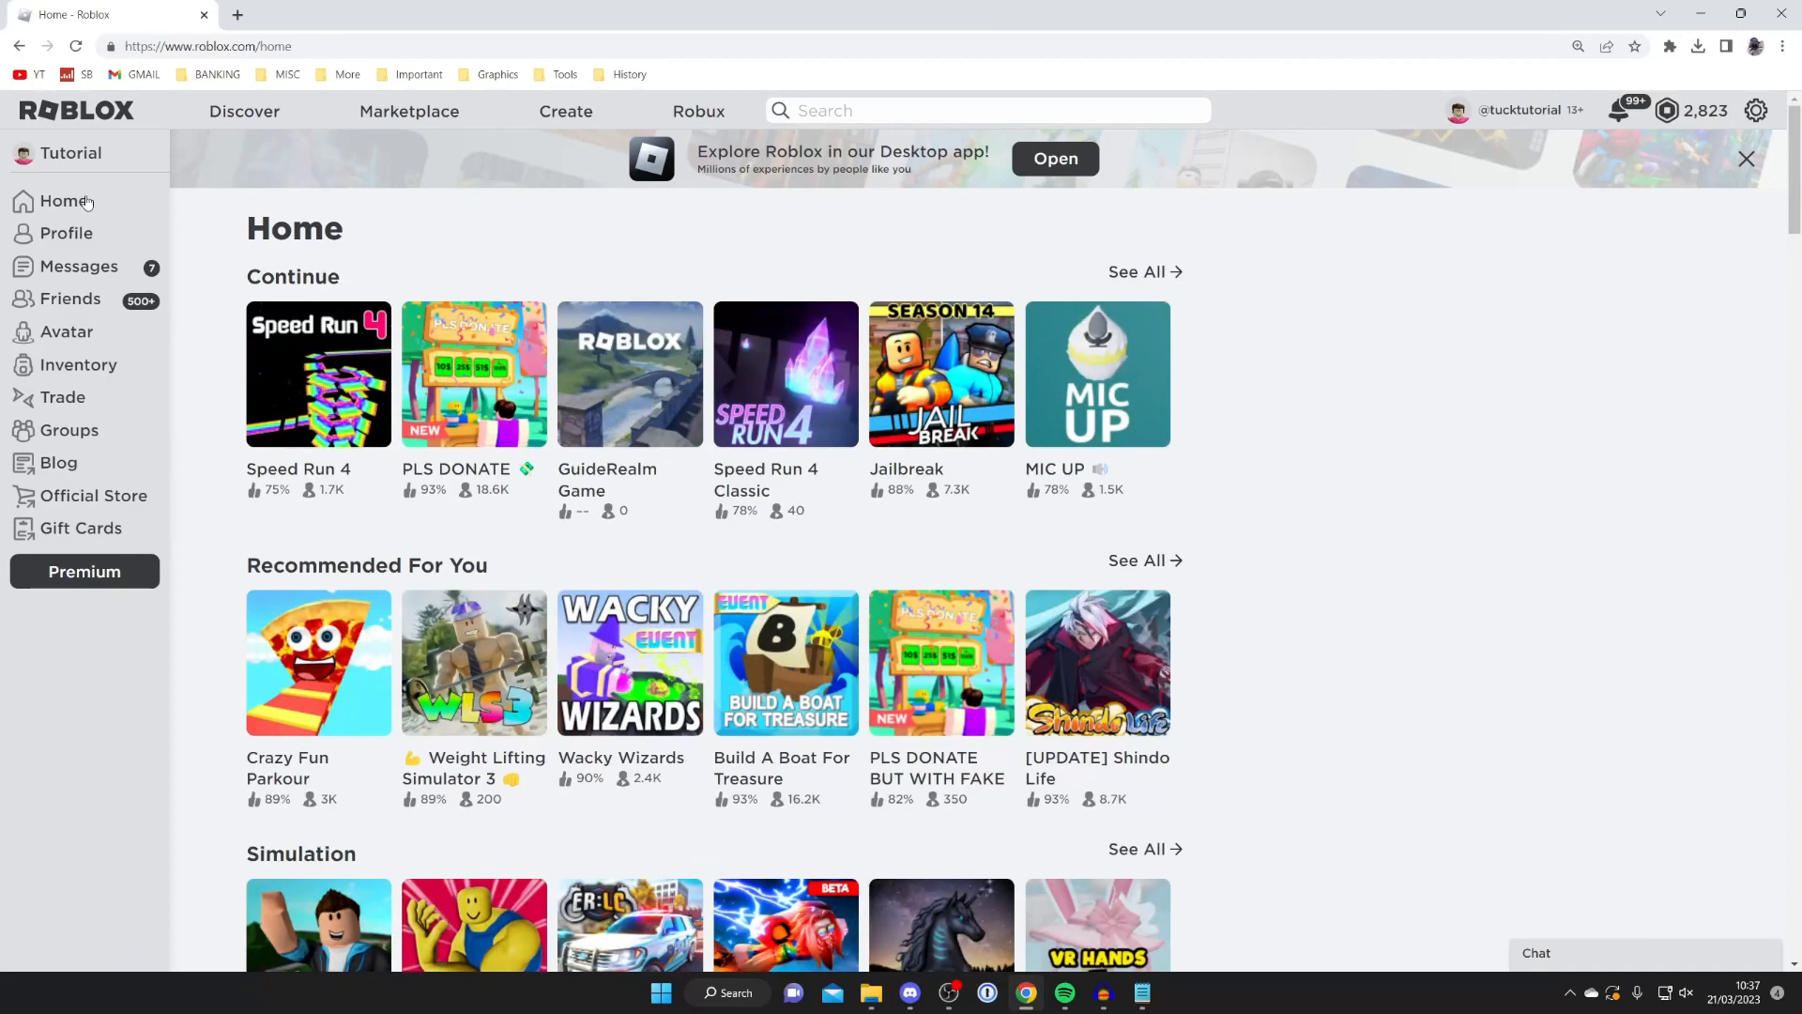
mouse_move(699, 110)
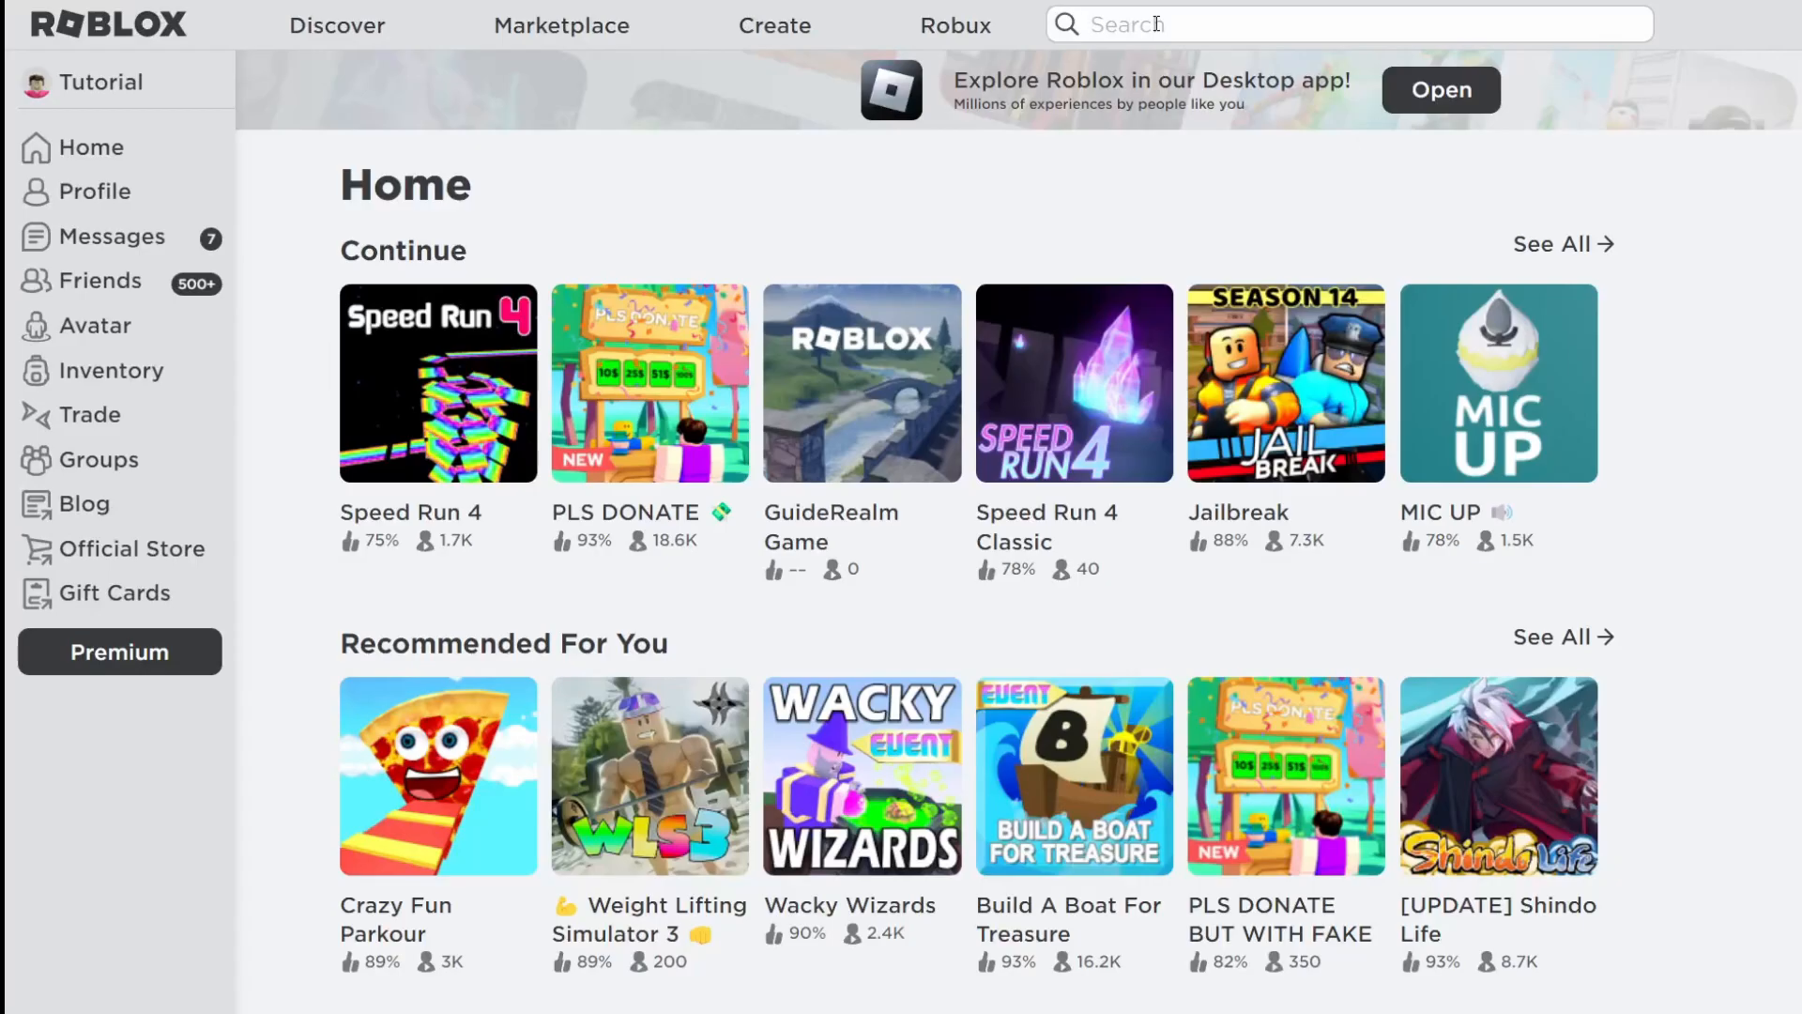
text(guiderealmvideos)
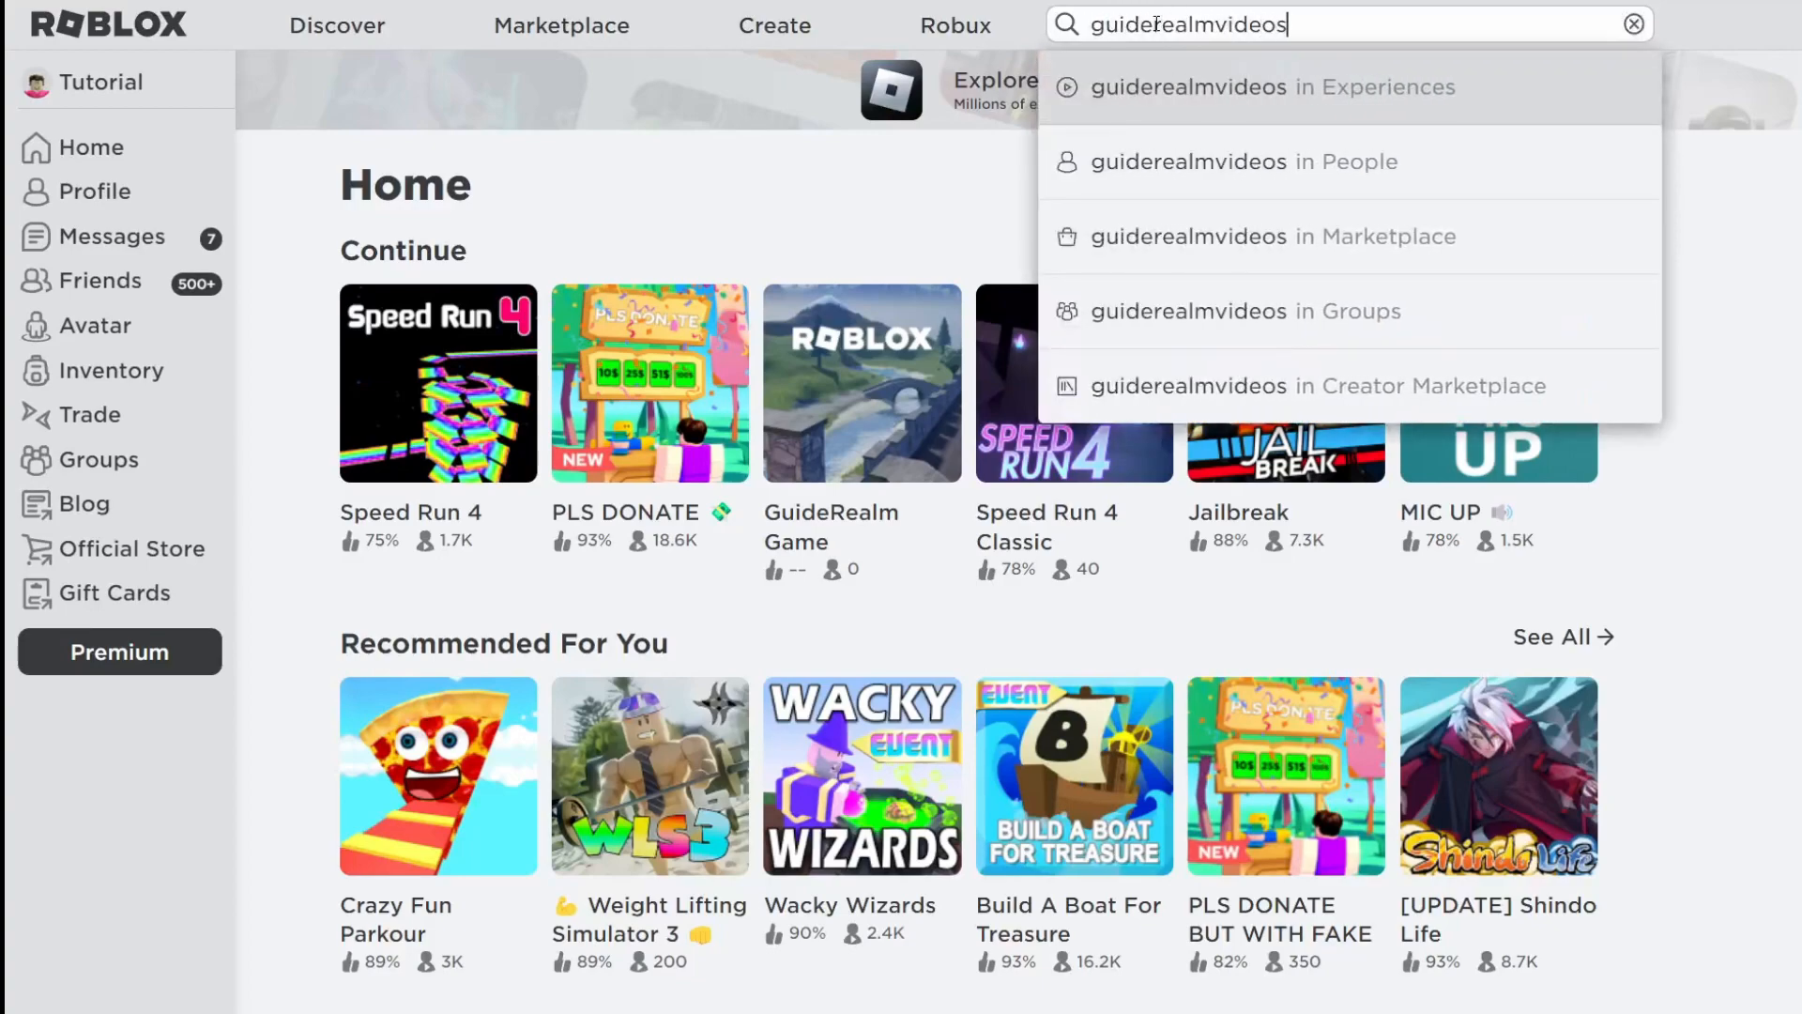
- Find GuideRealm in People, view the profile and choose Block User
click(1245, 161)
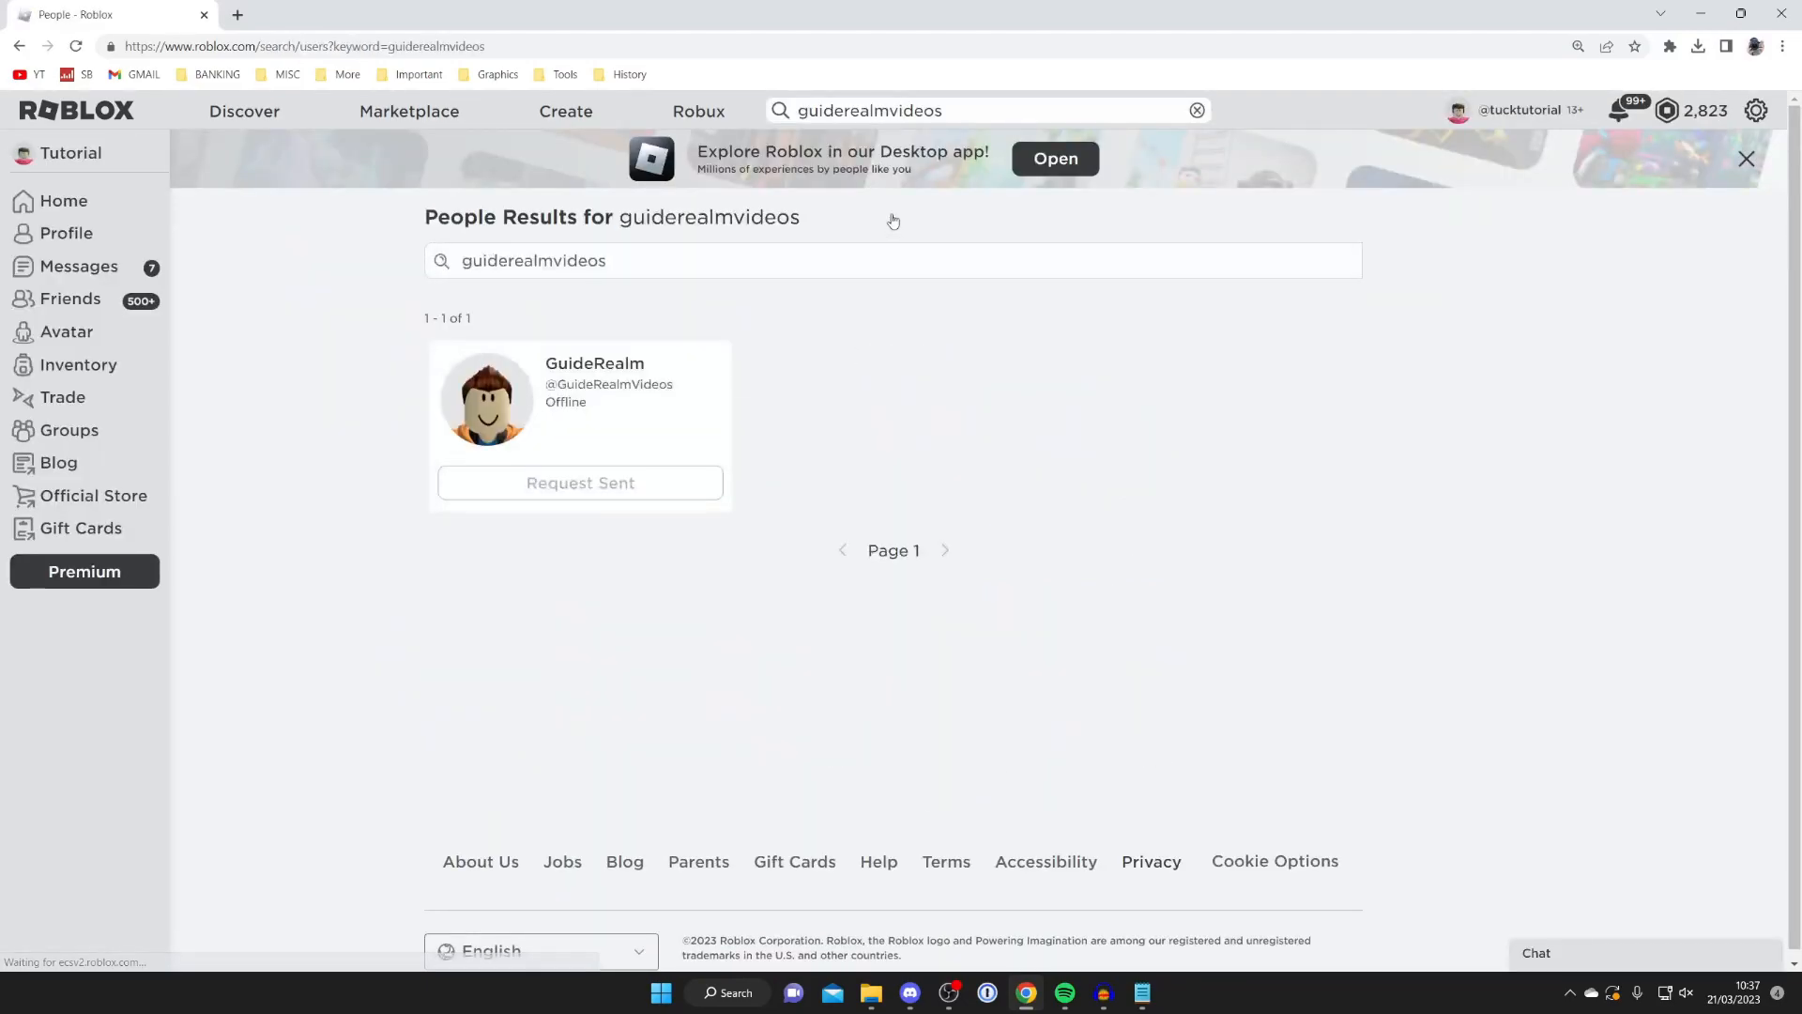
click(595, 363)
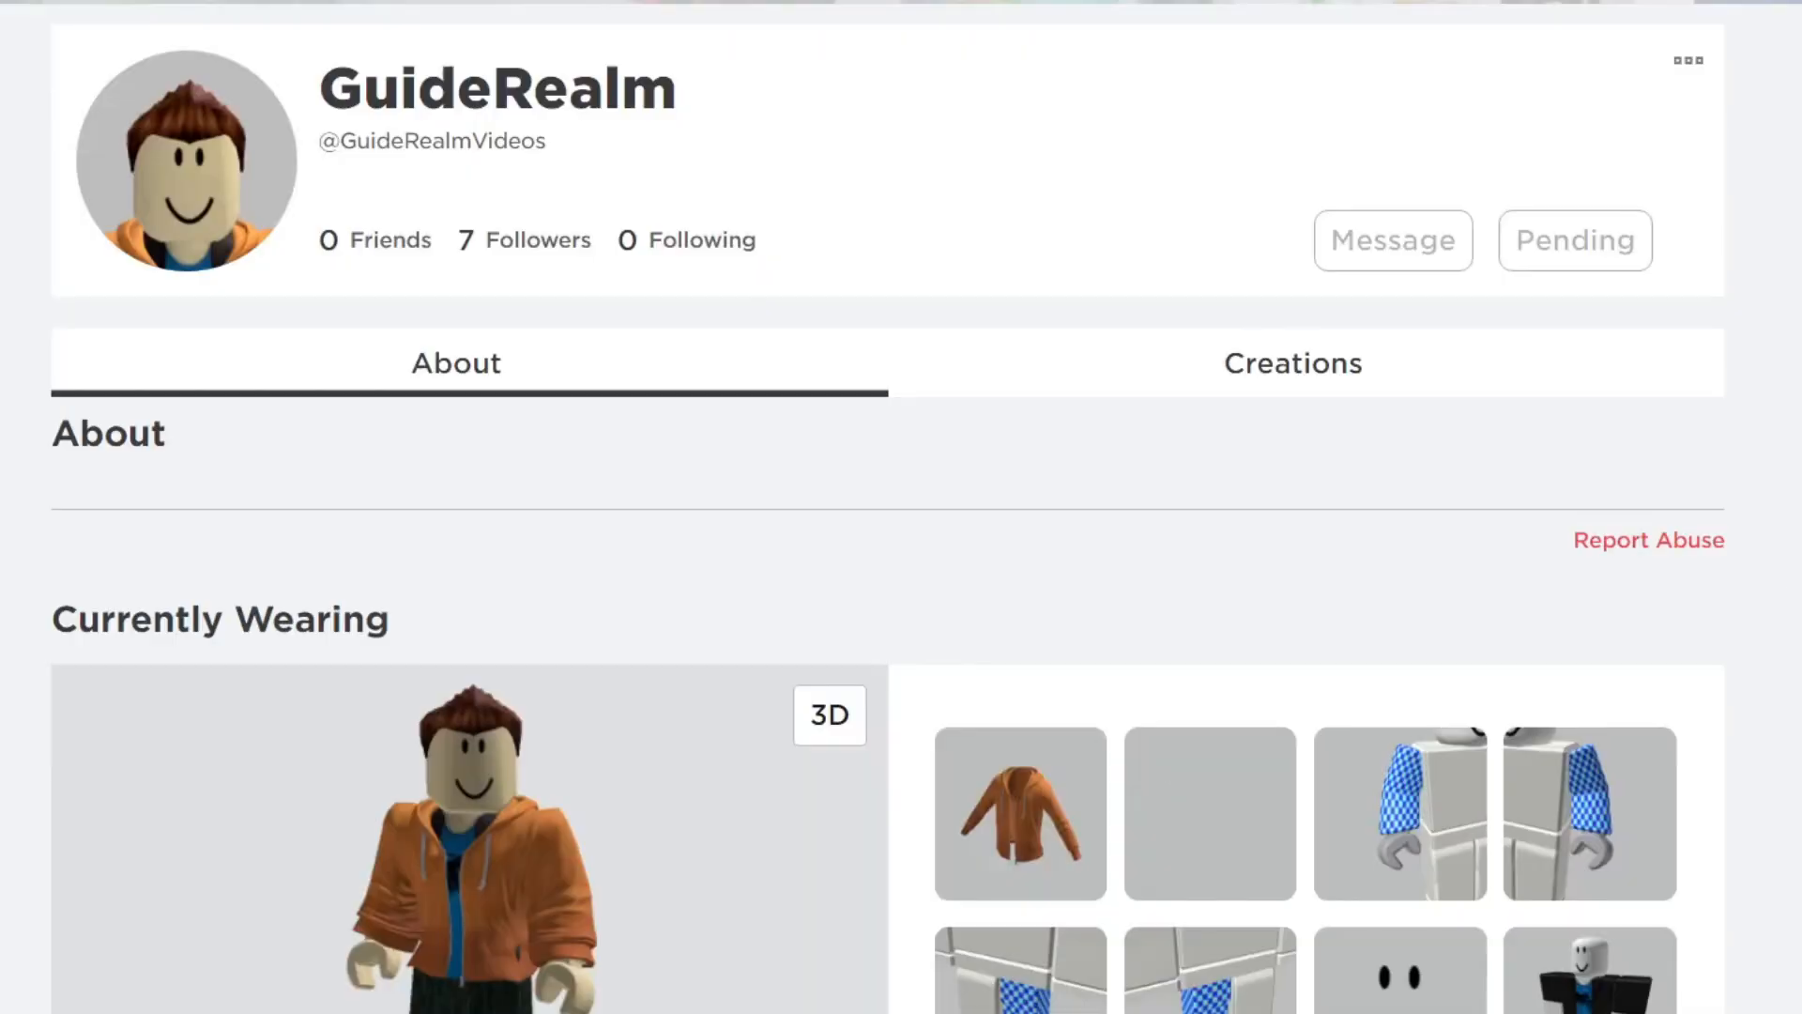
click(1686, 61)
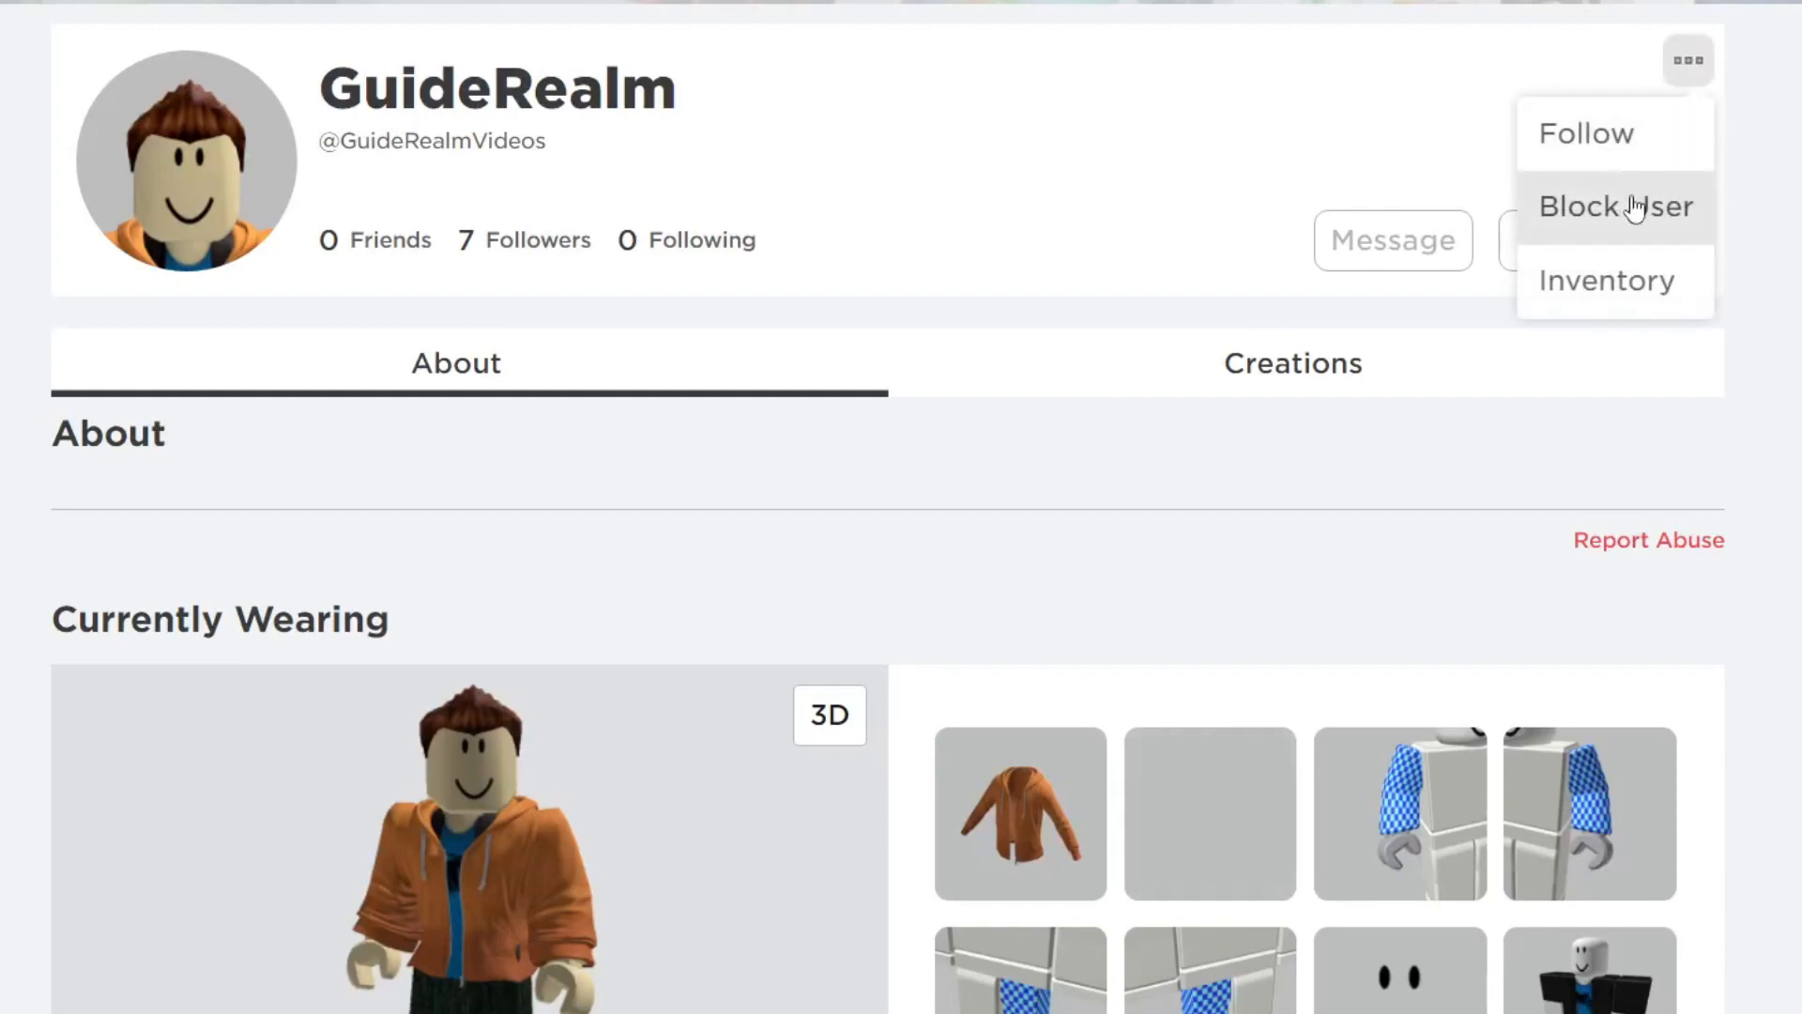
click(1614, 206)
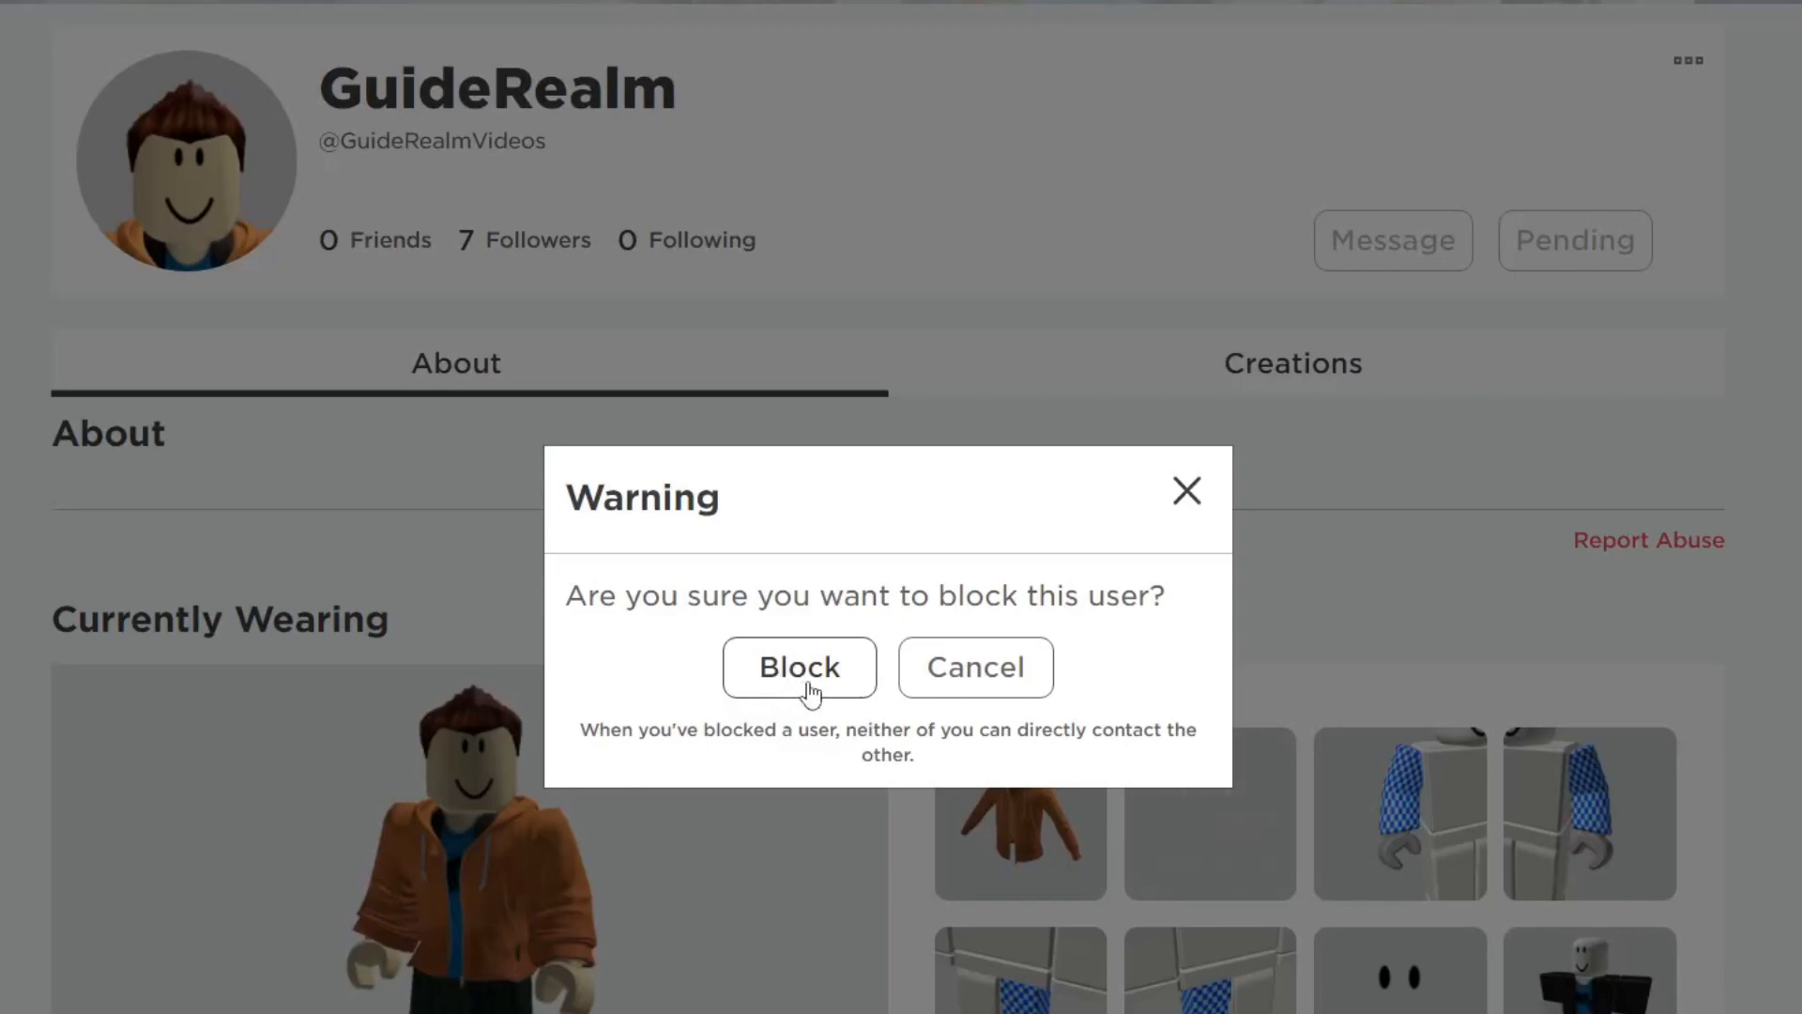
- Confirm the warning so GuideRealm is blocked
click(974, 667)
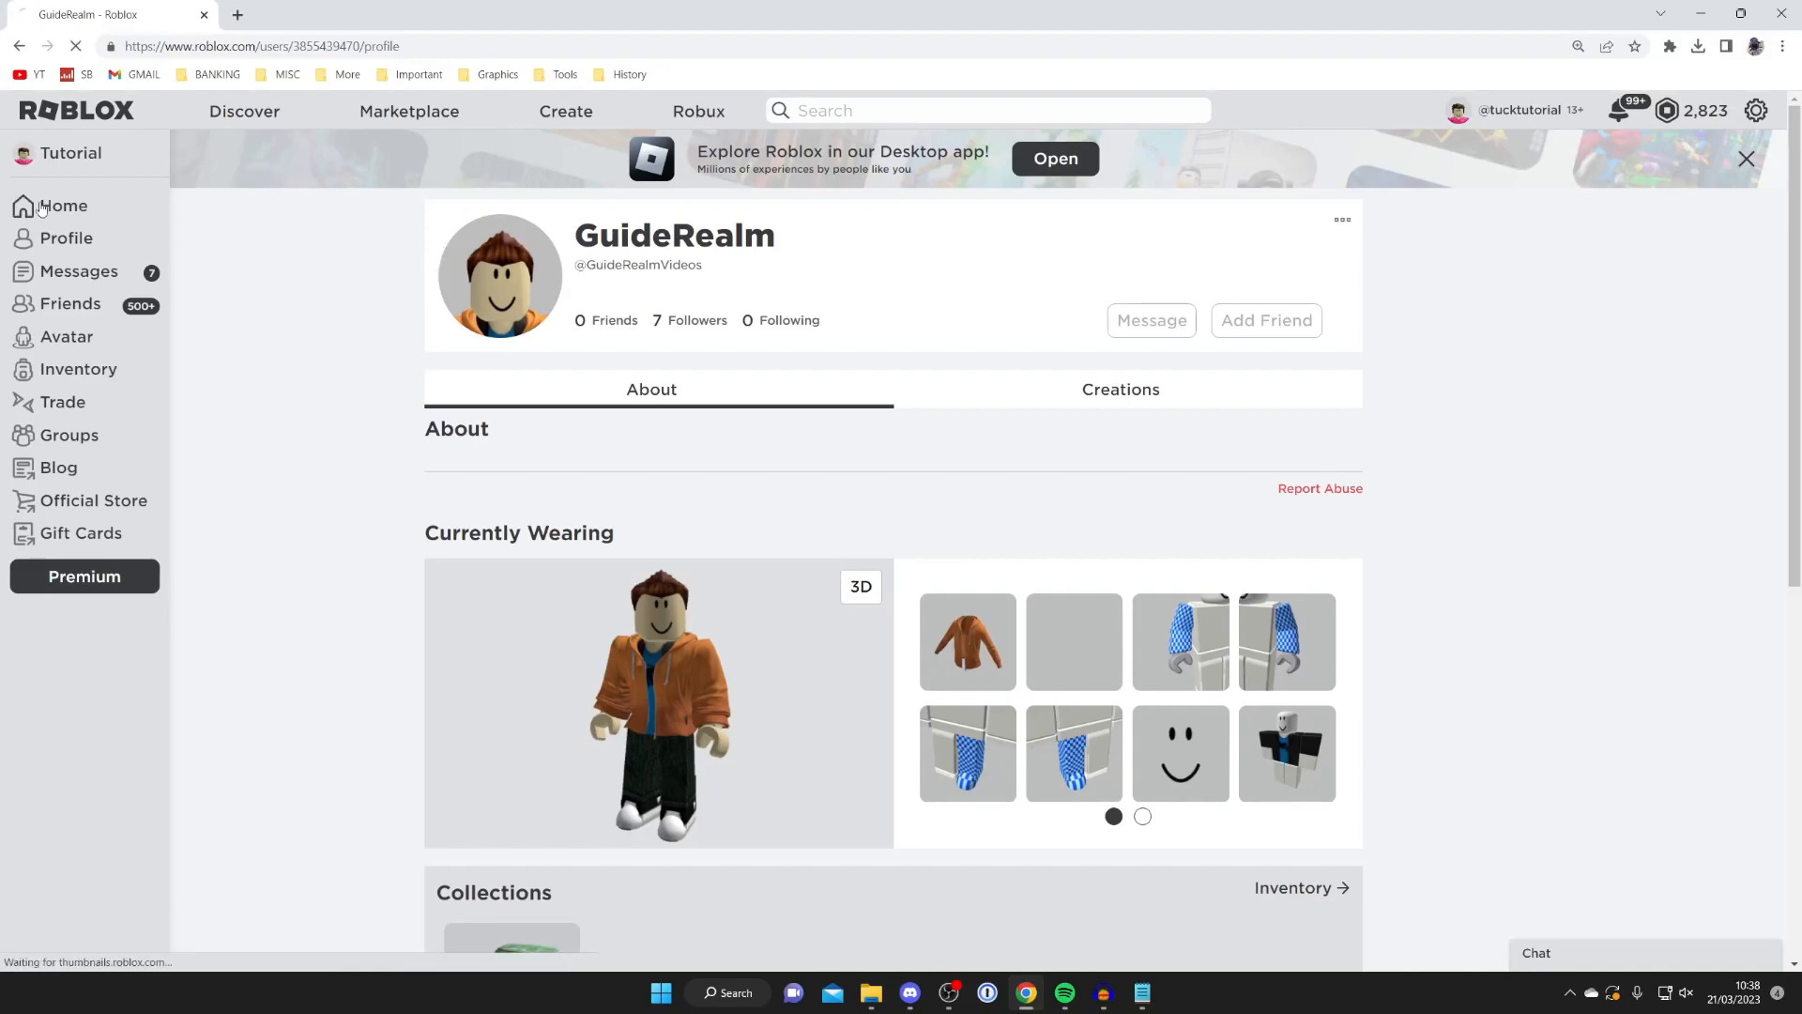
- Go back to the Roblox home page from GuideRealm's profile
click(64, 205)
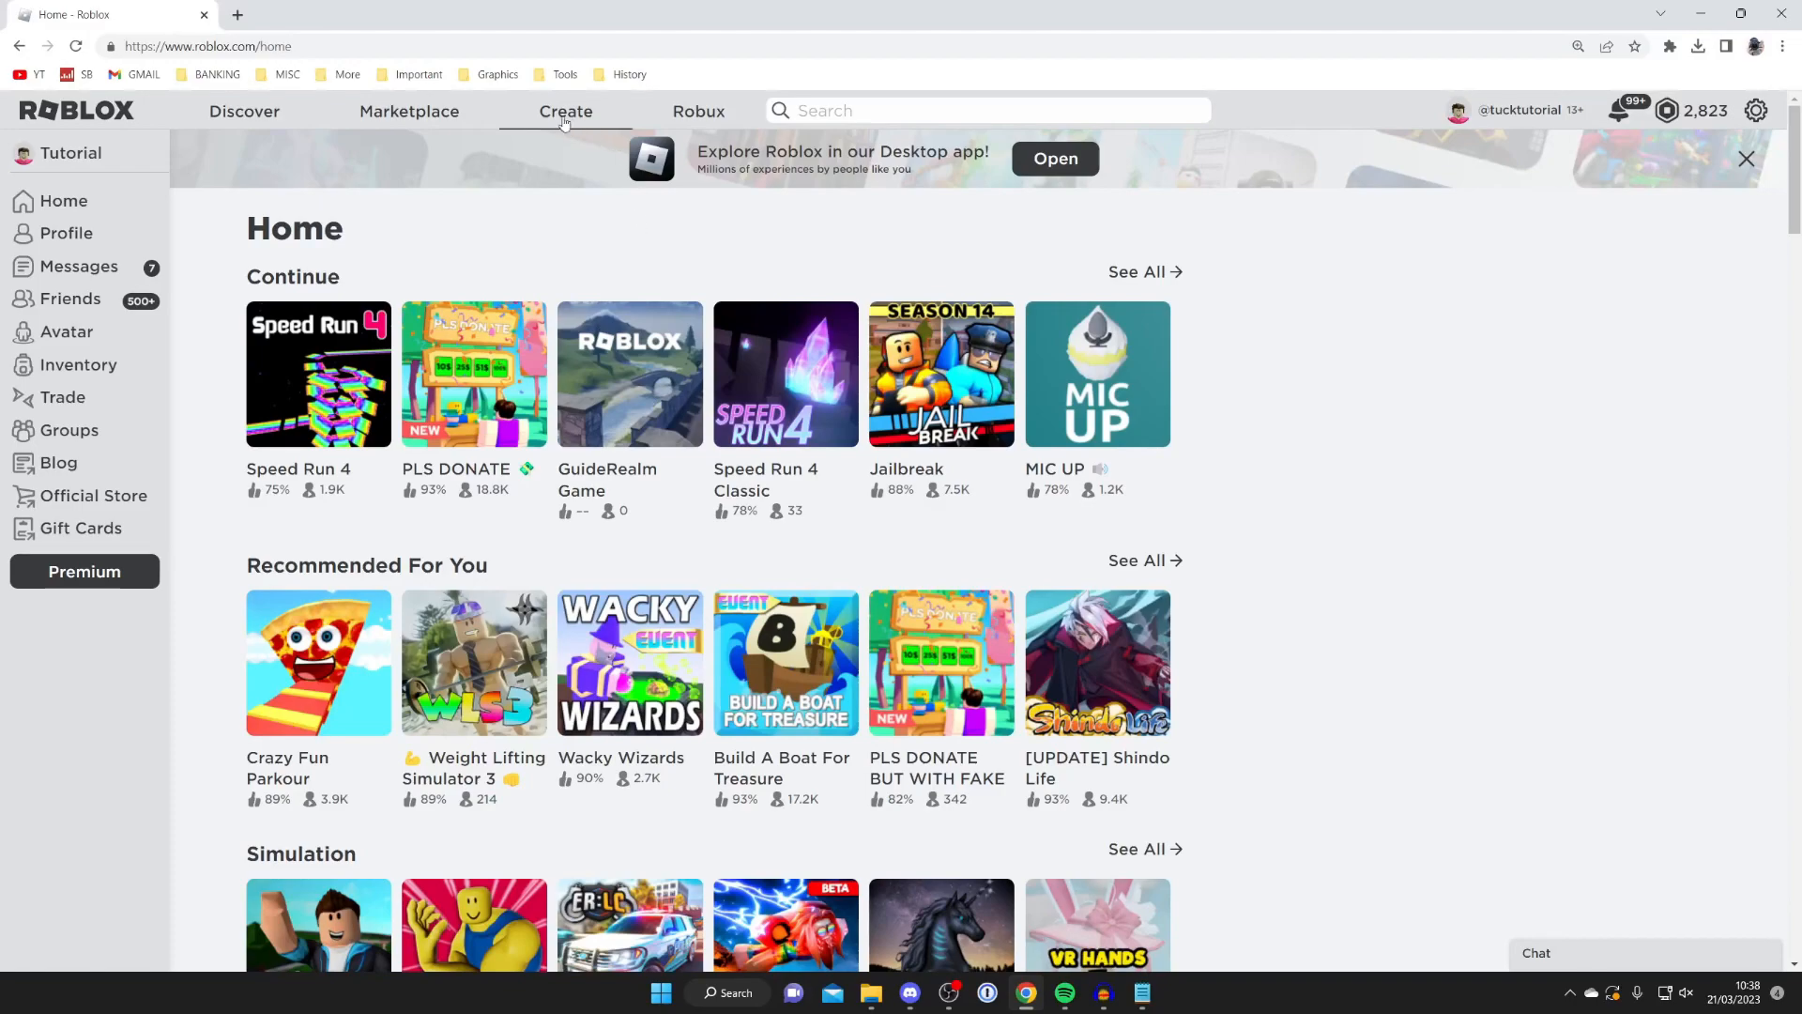
mouse_move(883, 214)
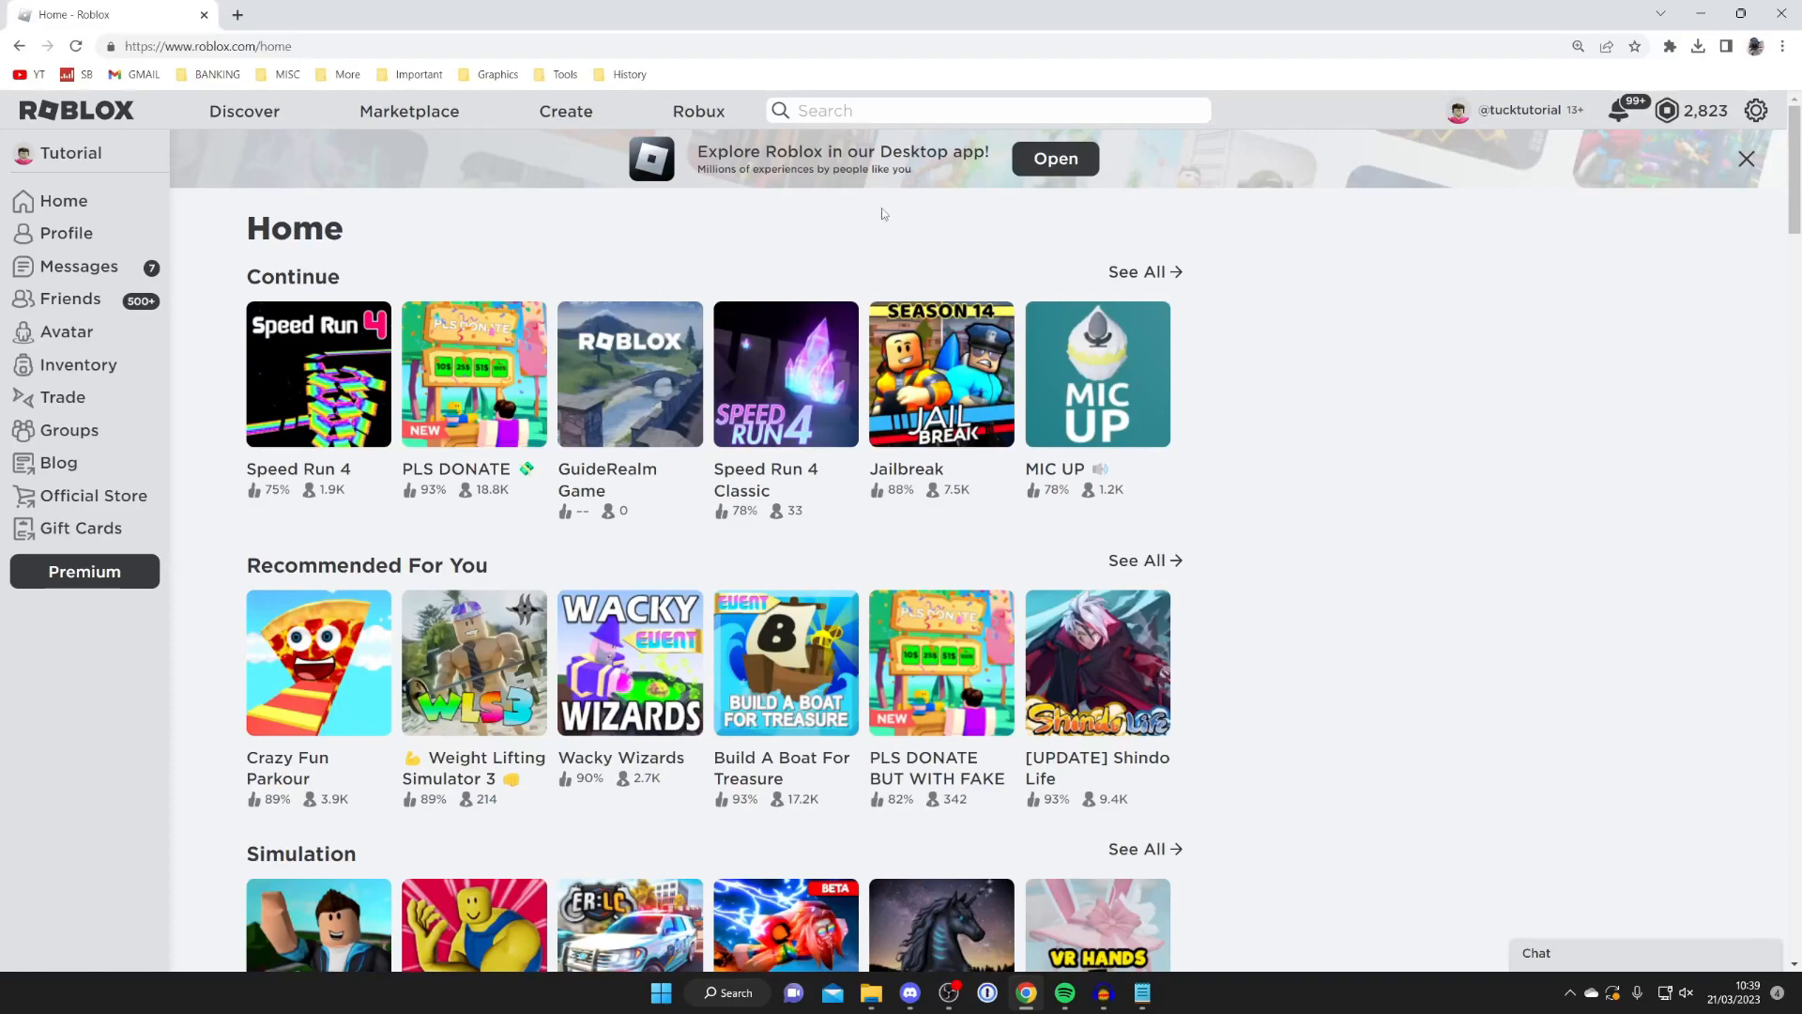
mouse_move(1599, 188)
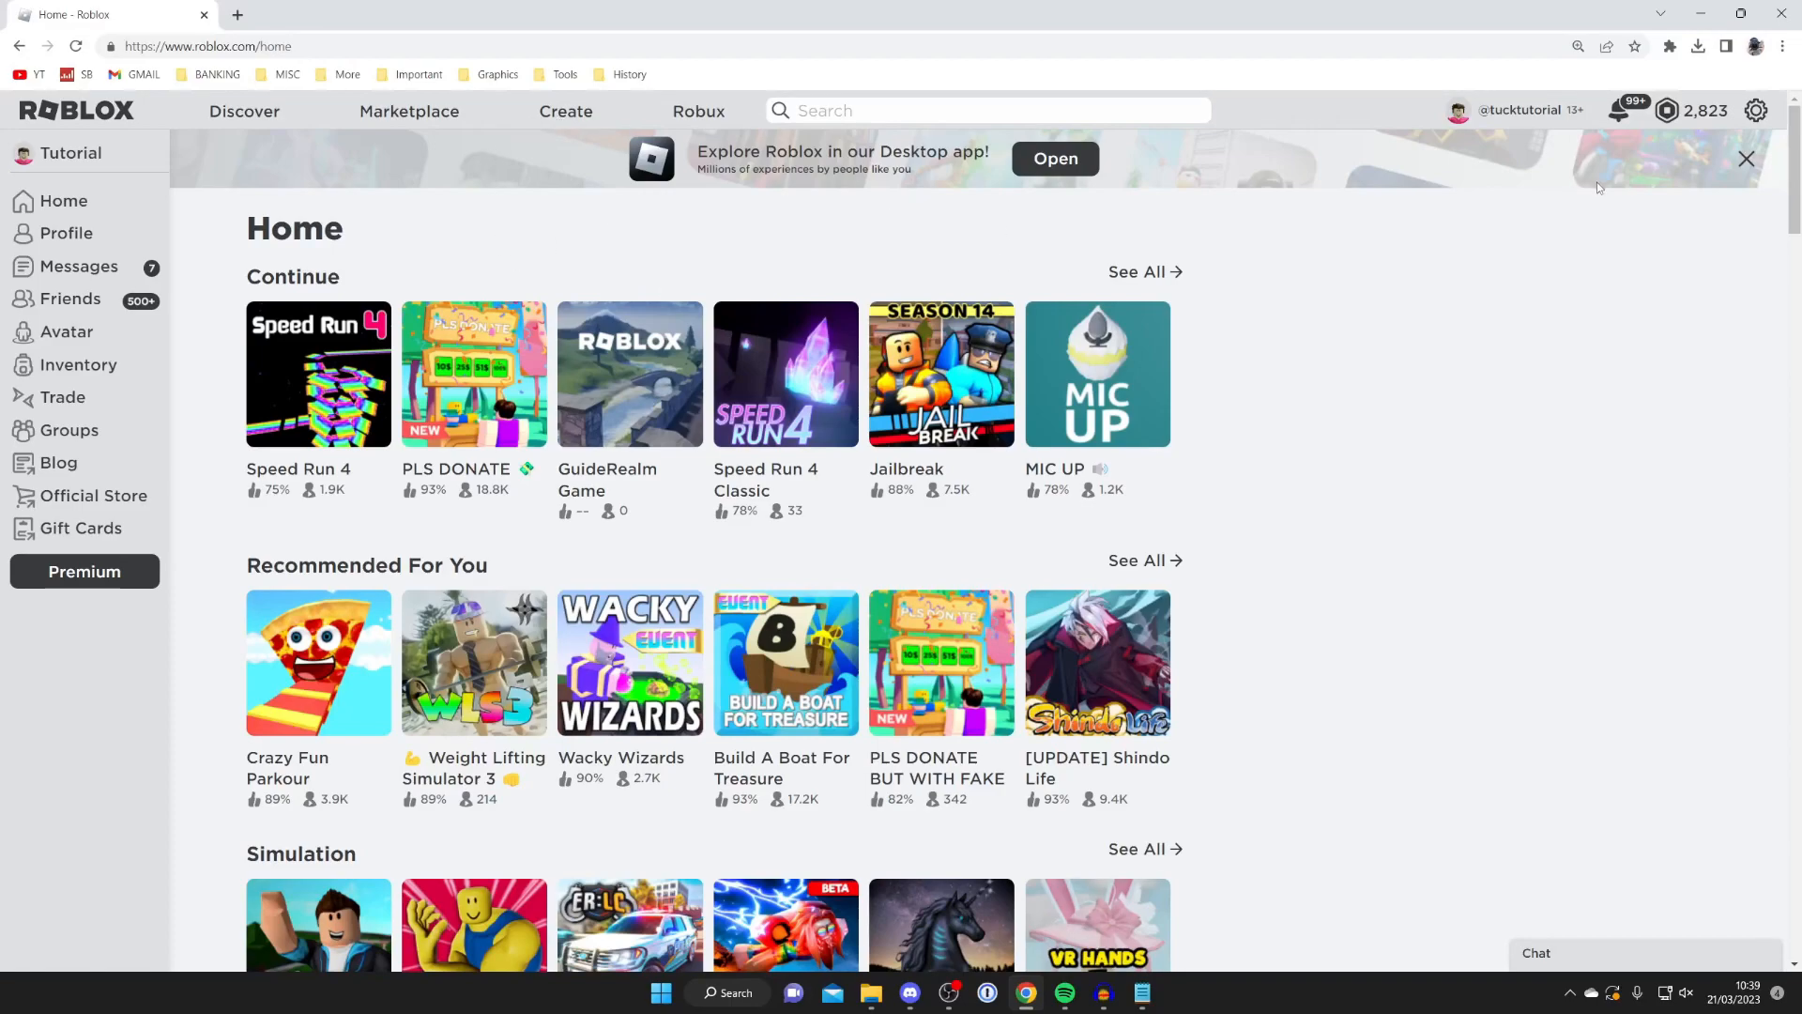
mouse_move(1757, 111)
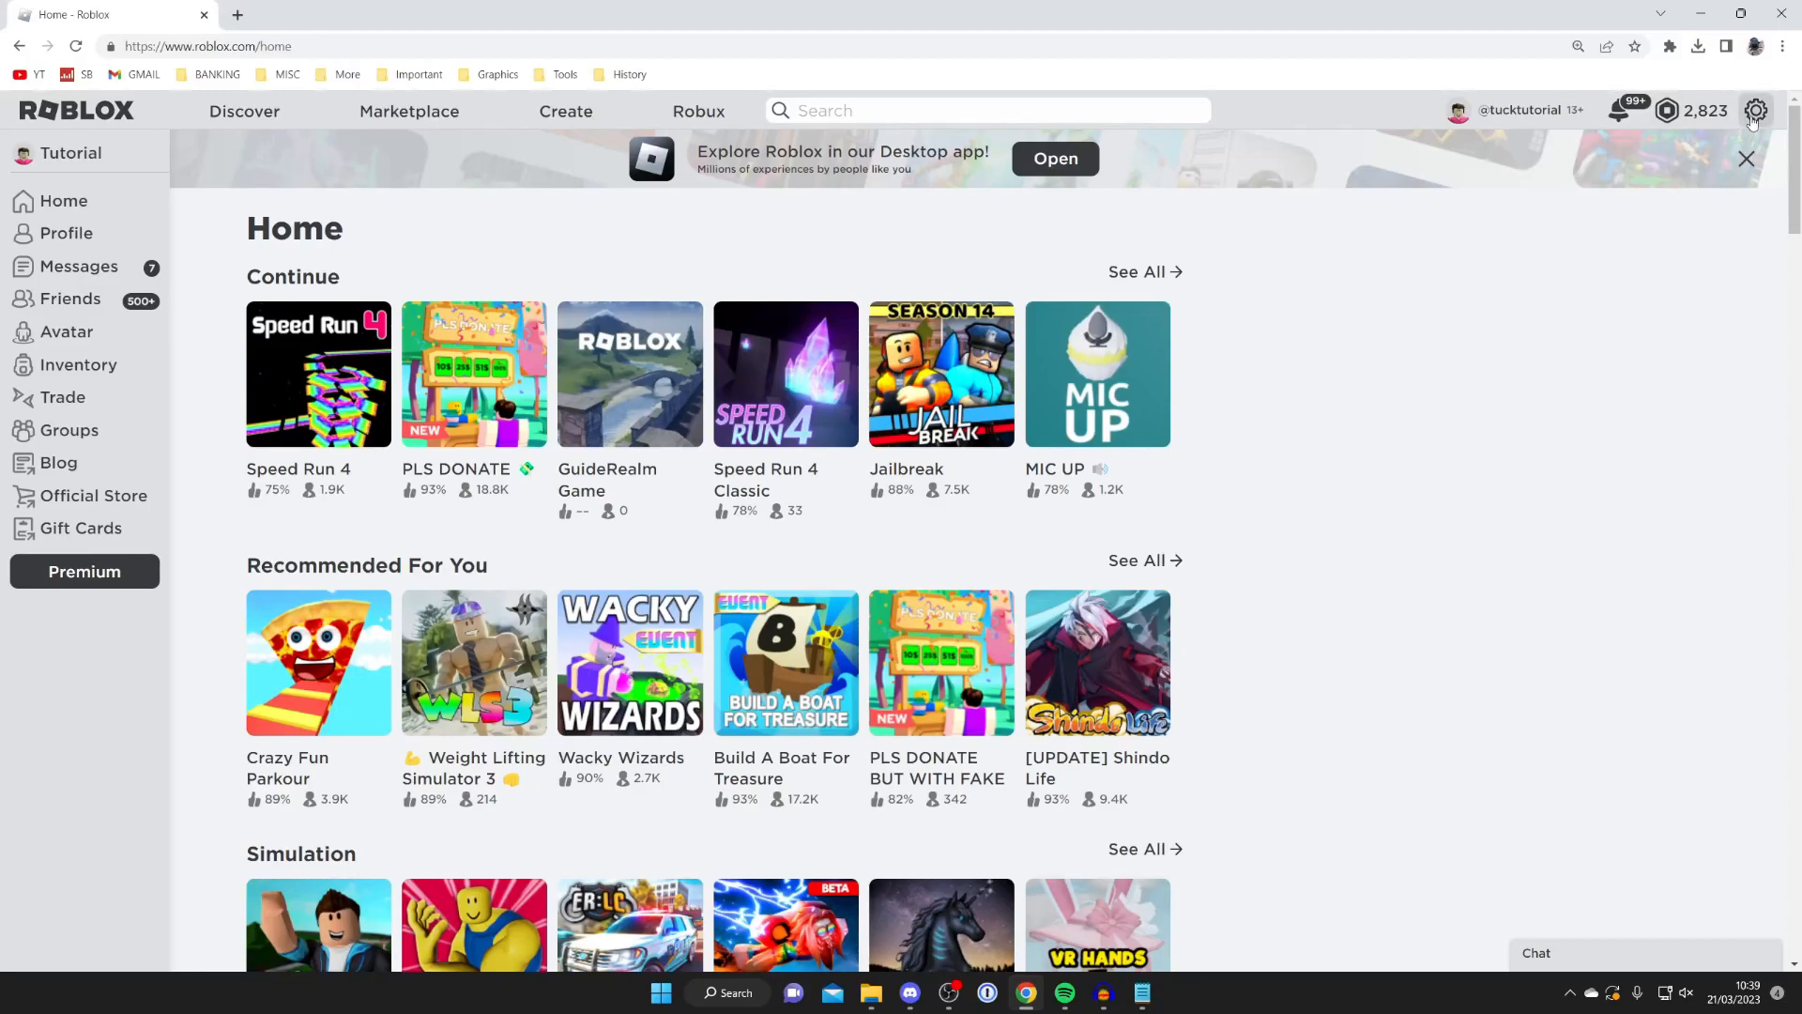
- Log out via the gear menu, landing on the sign-up page
click(1754, 110)
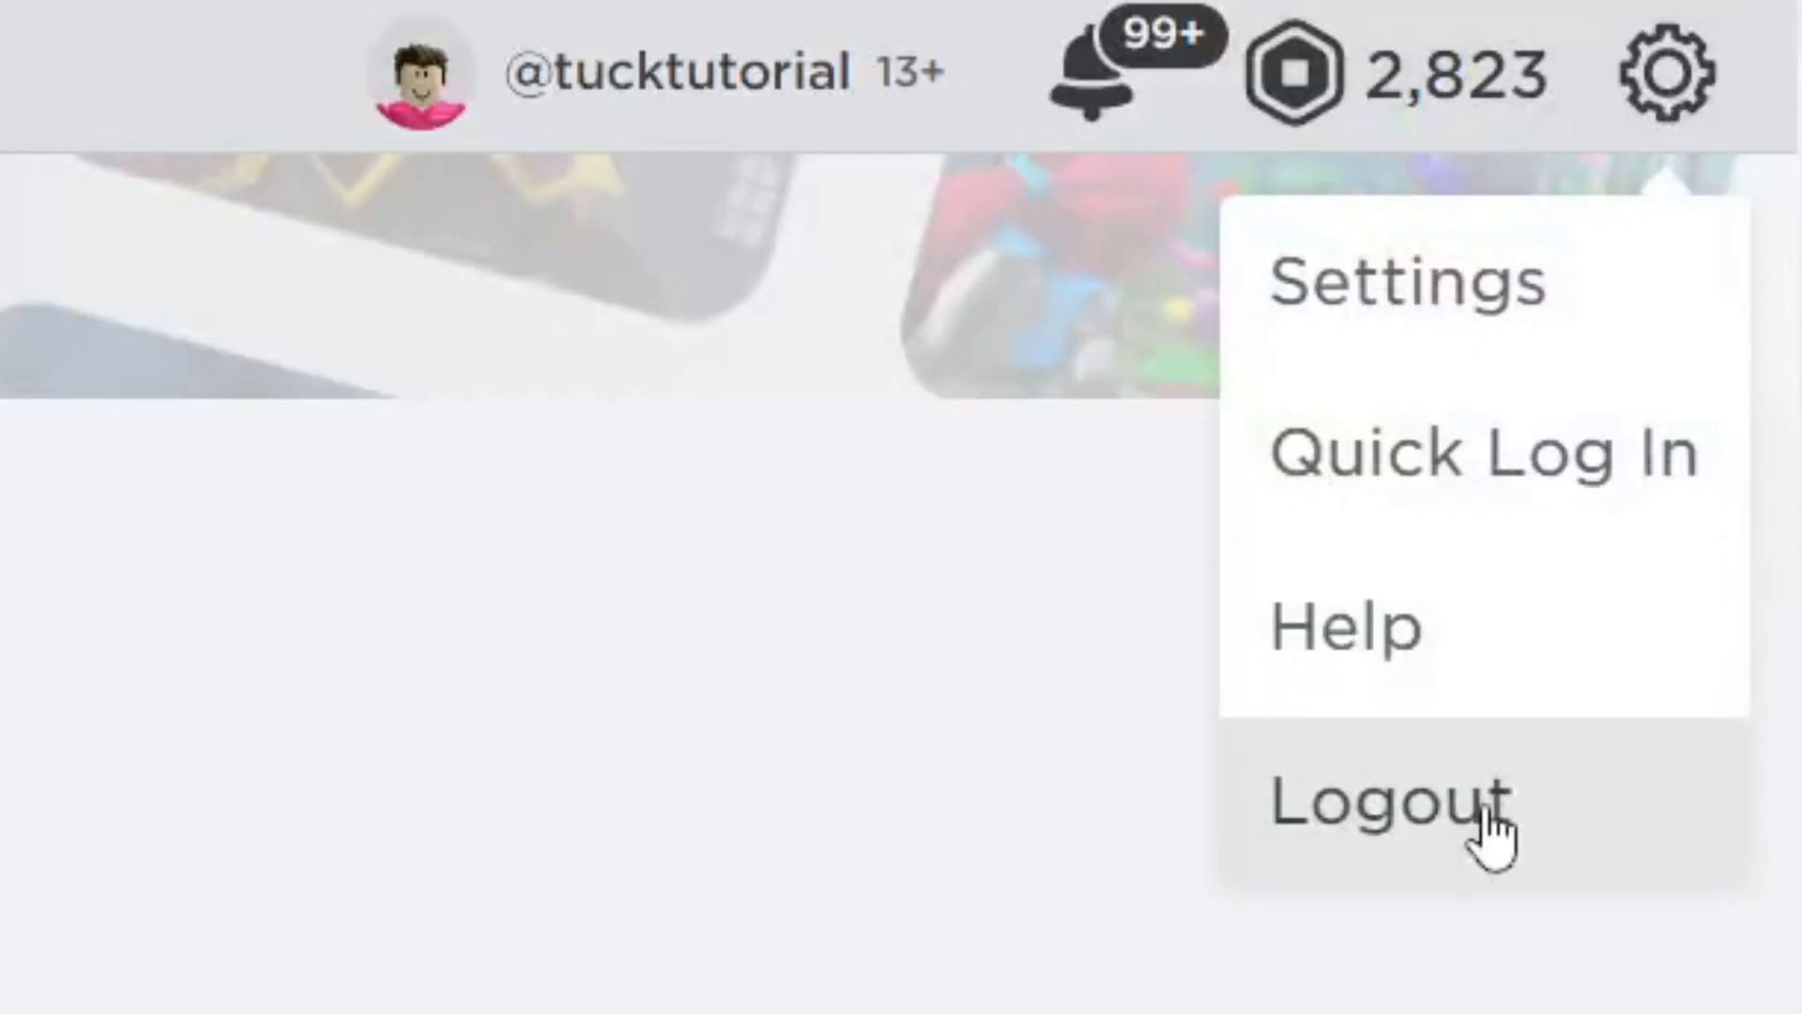
click(1369, 801)
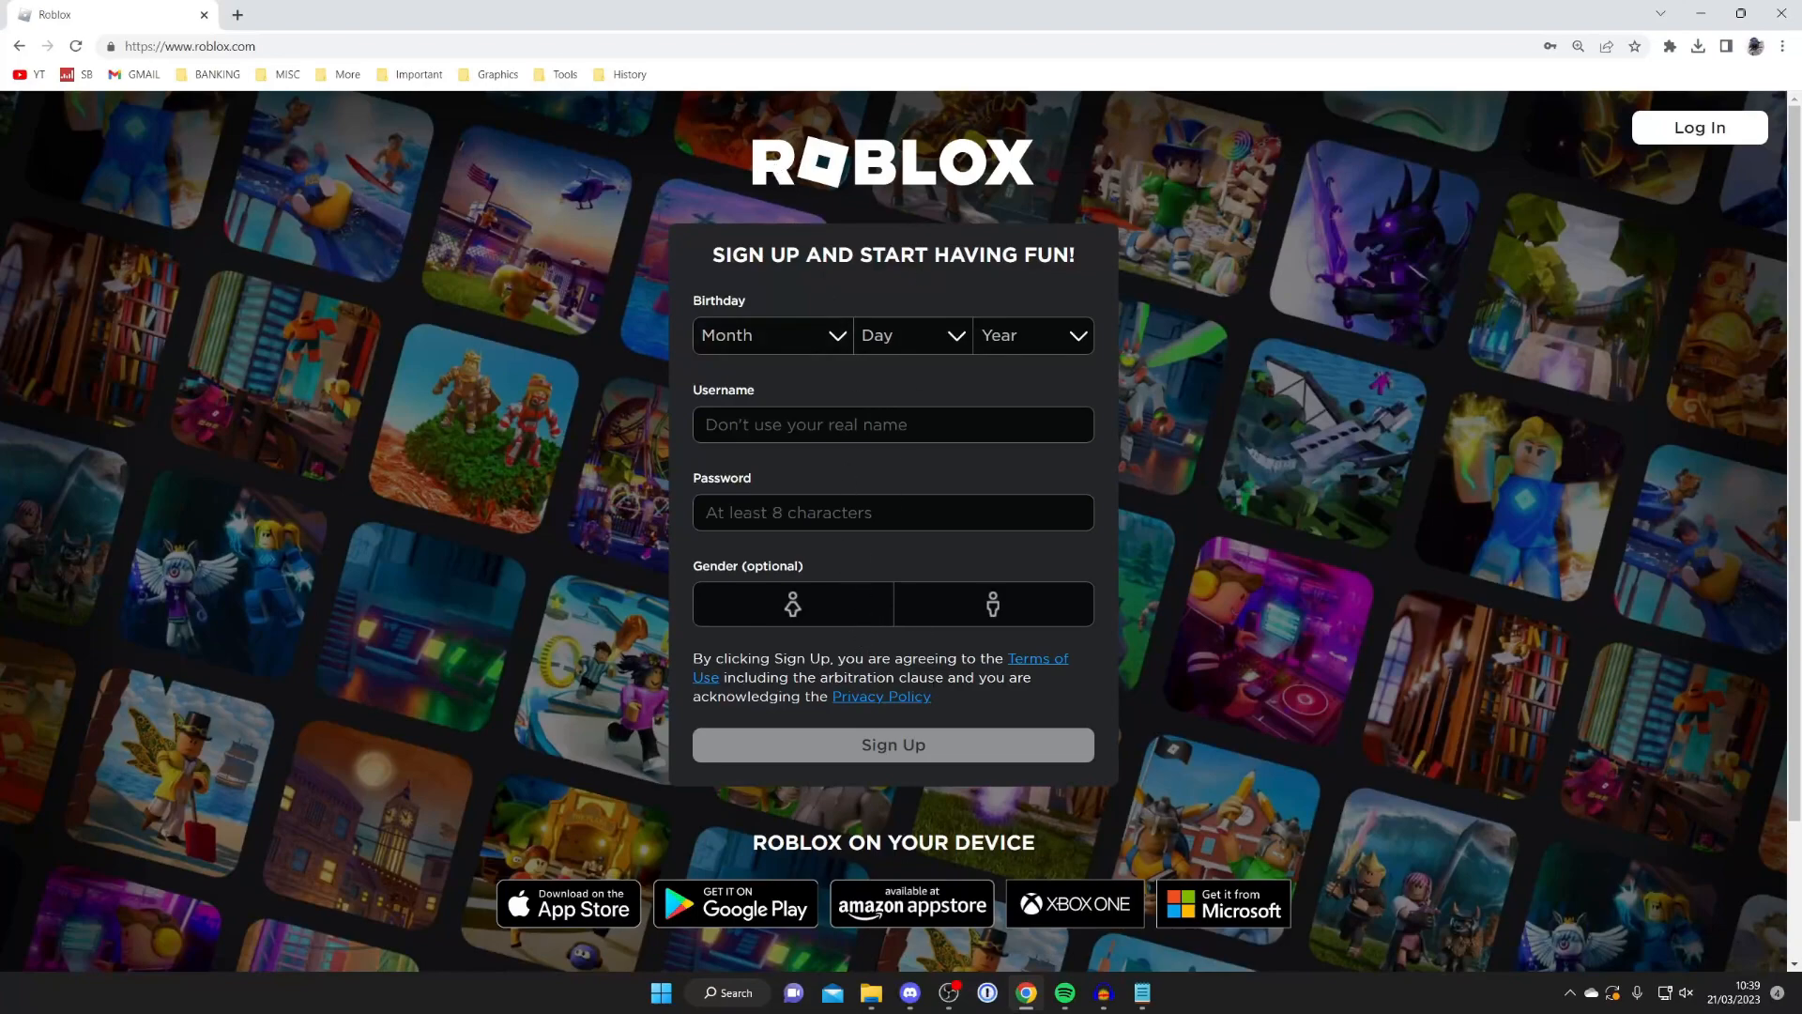
mouse_move(648, 187)
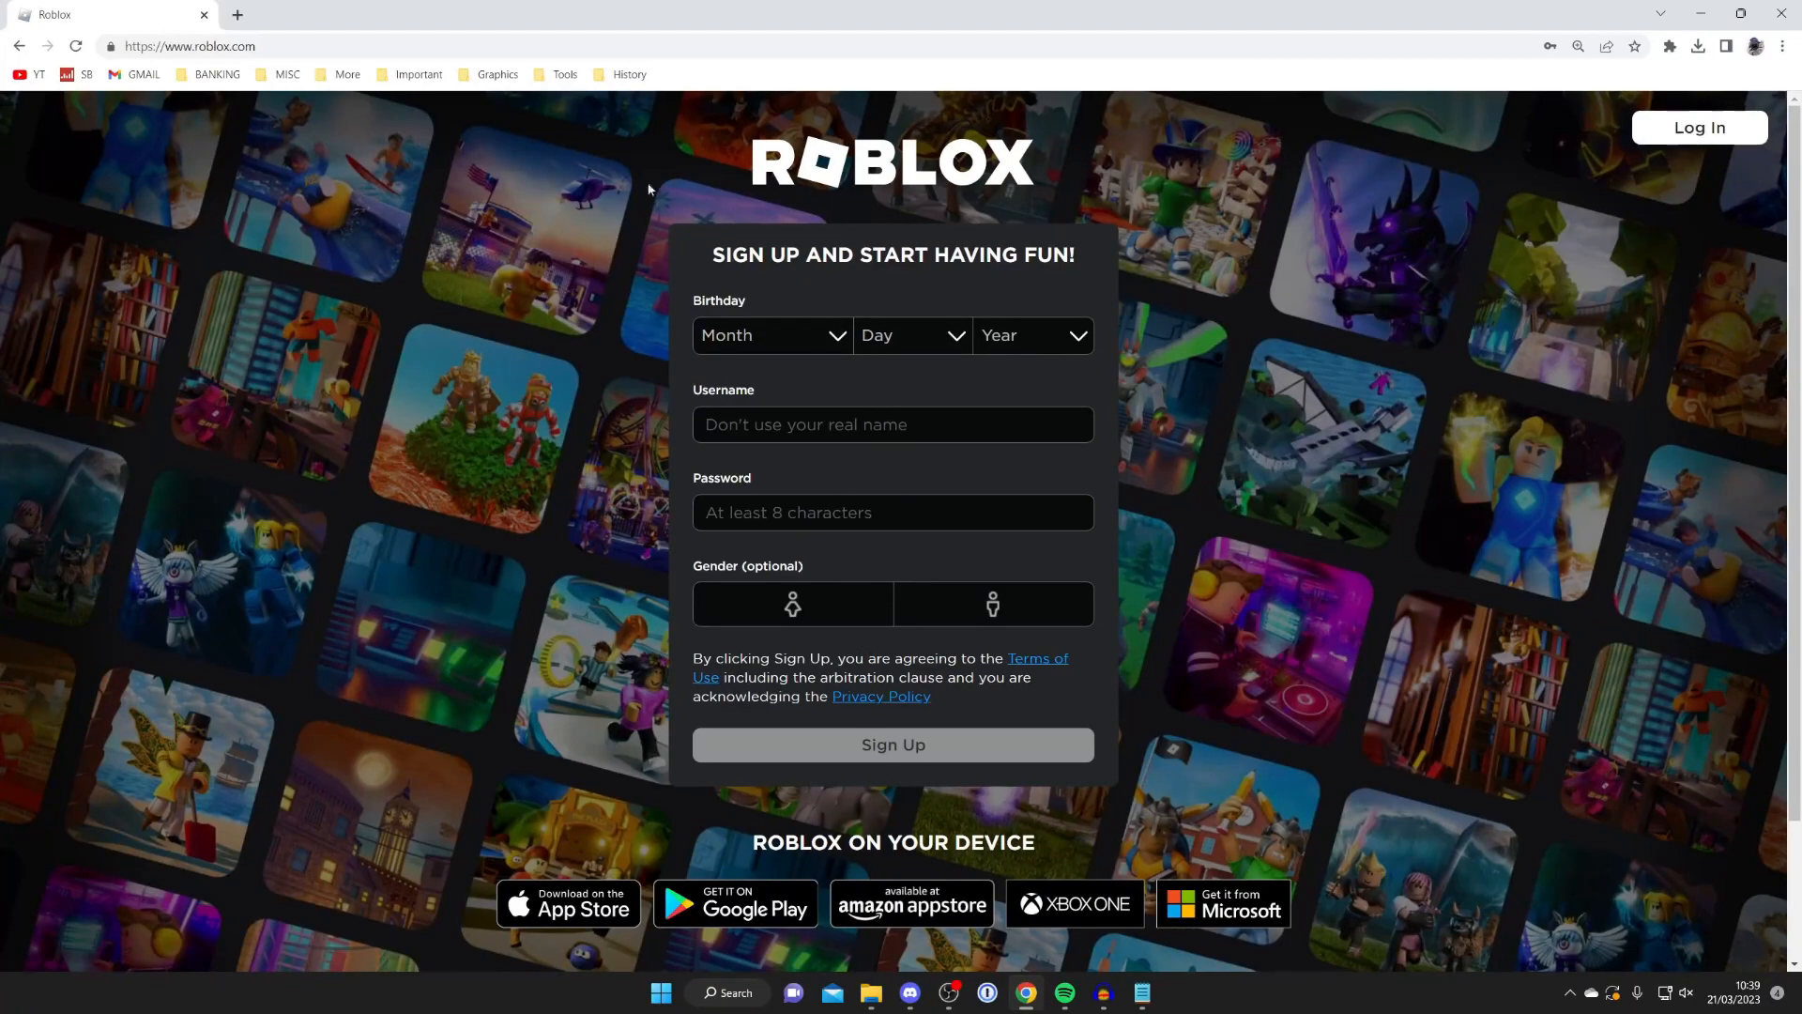
mouse_move(103, 13)
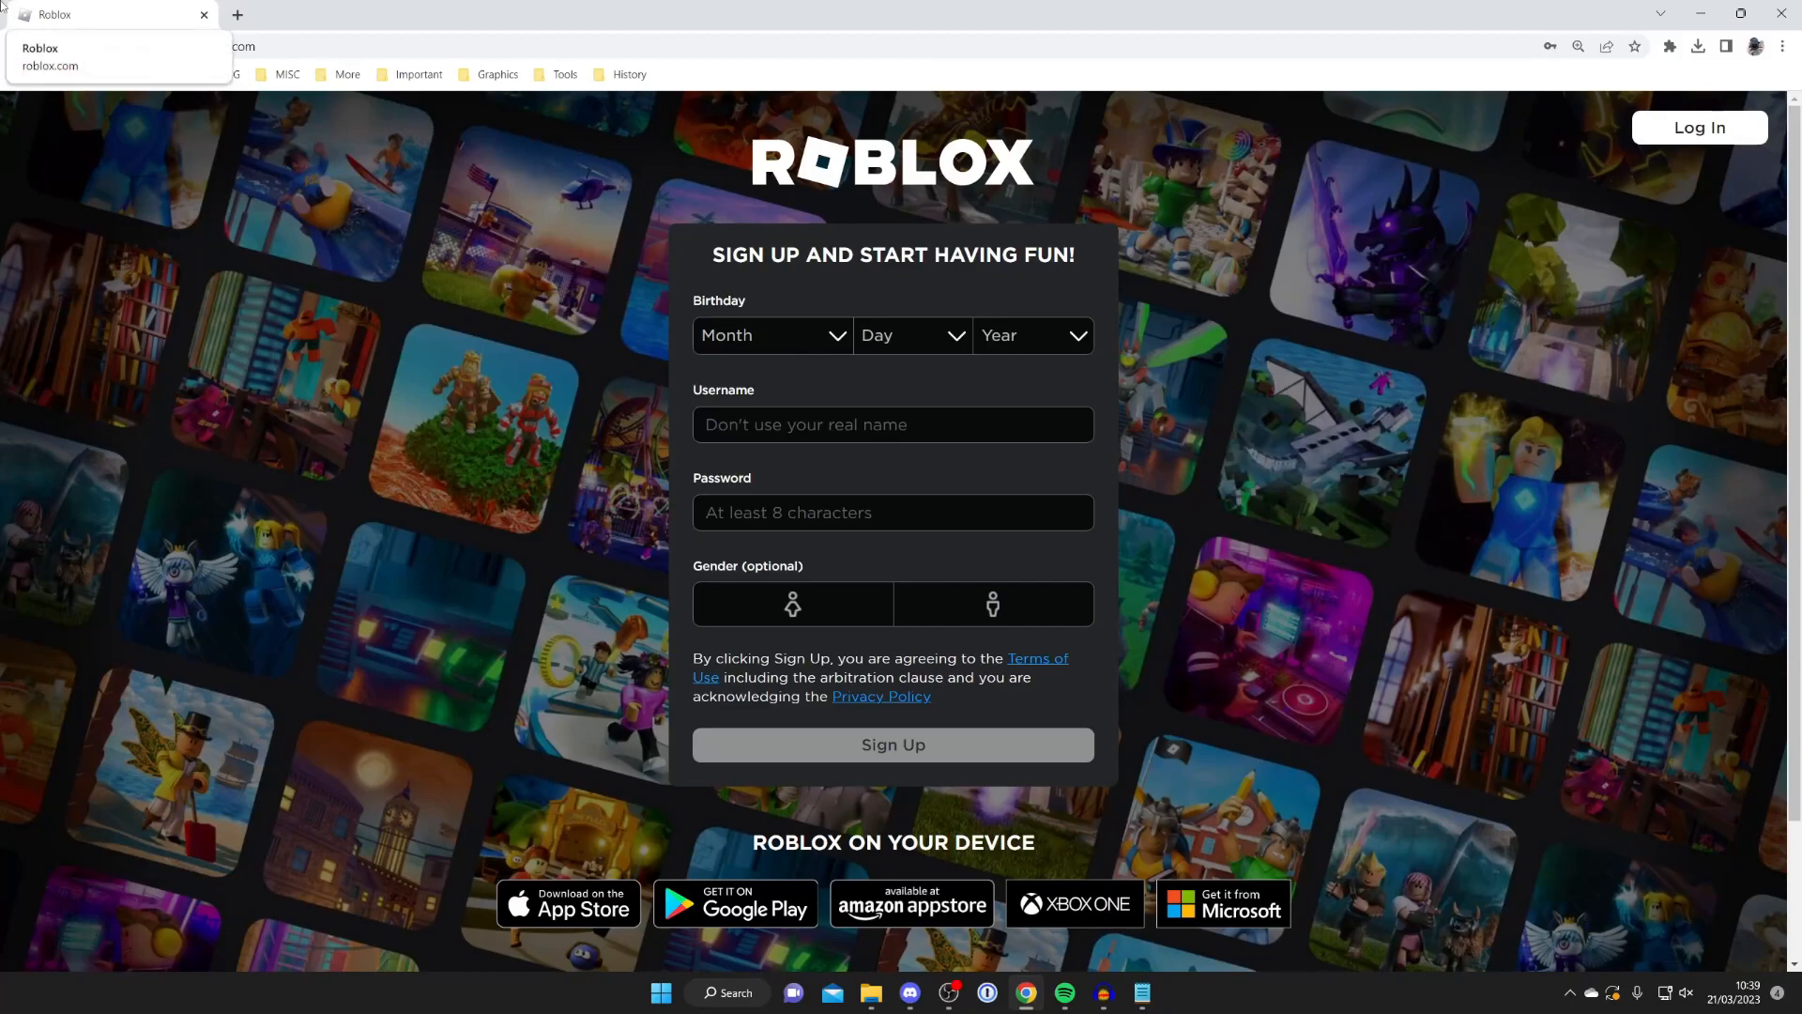